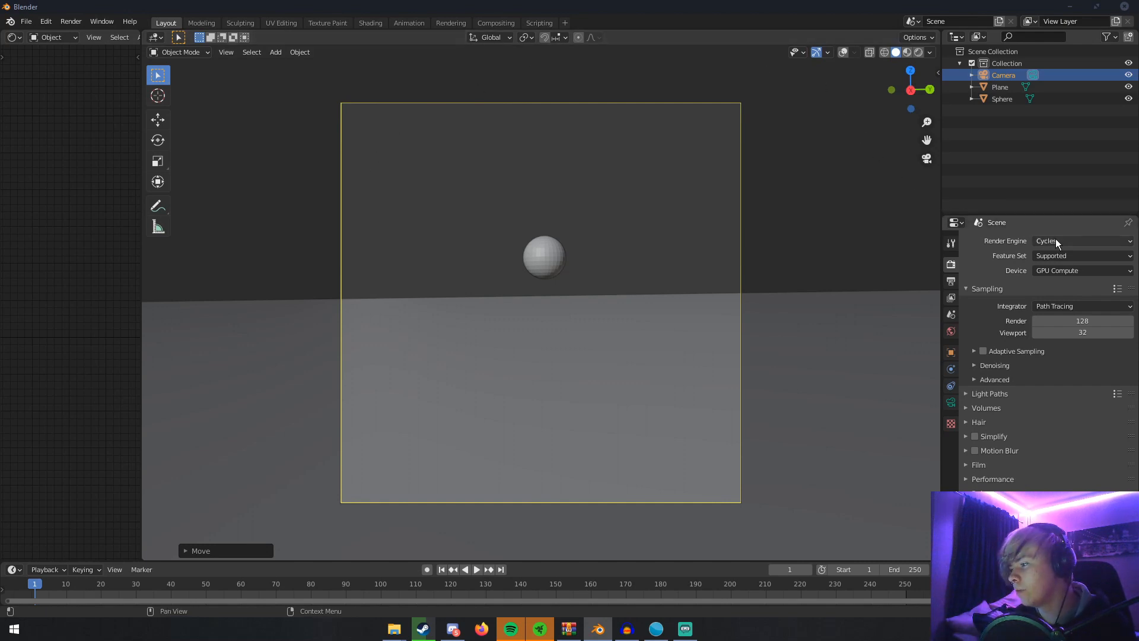
Switch the render engine to Eevee with Bloom and Screen Space Reflections enabled.
{"action": "left_click", "coordinate": [1081, 240]}
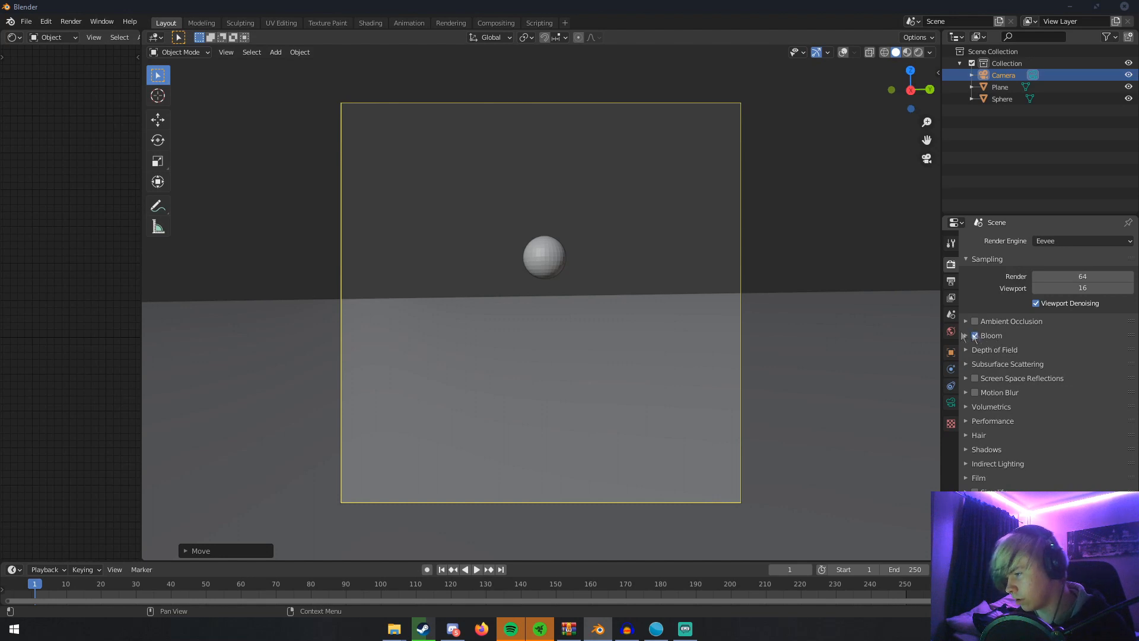
{"action": "left_click", "coordinate": [976, 334]}
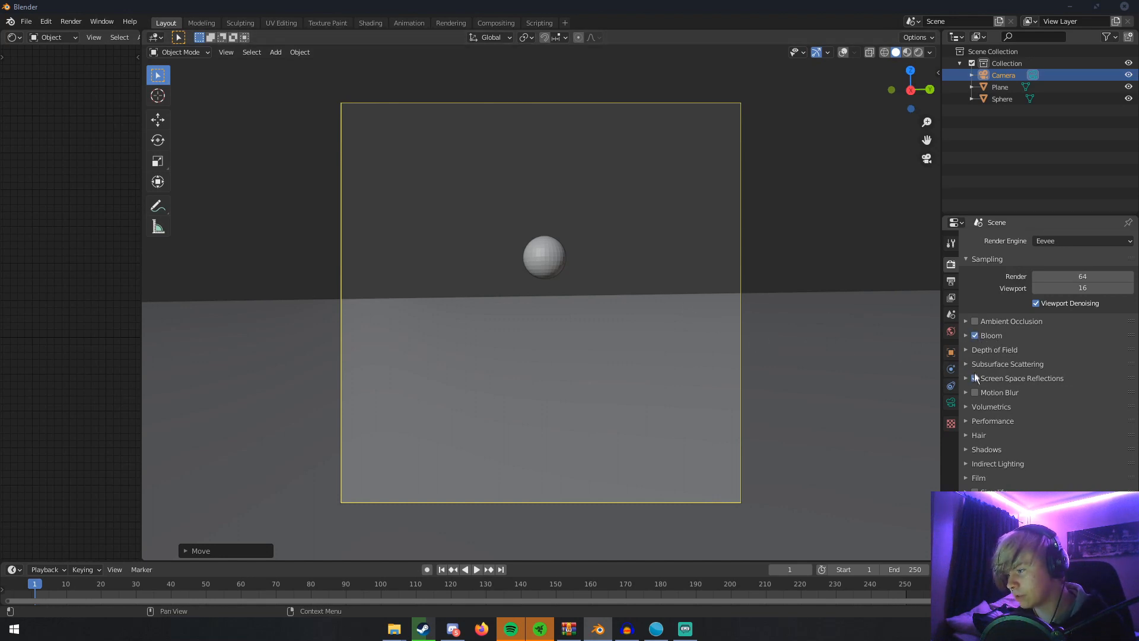
{"action": "left_click", "coordinate": [974, 377]}
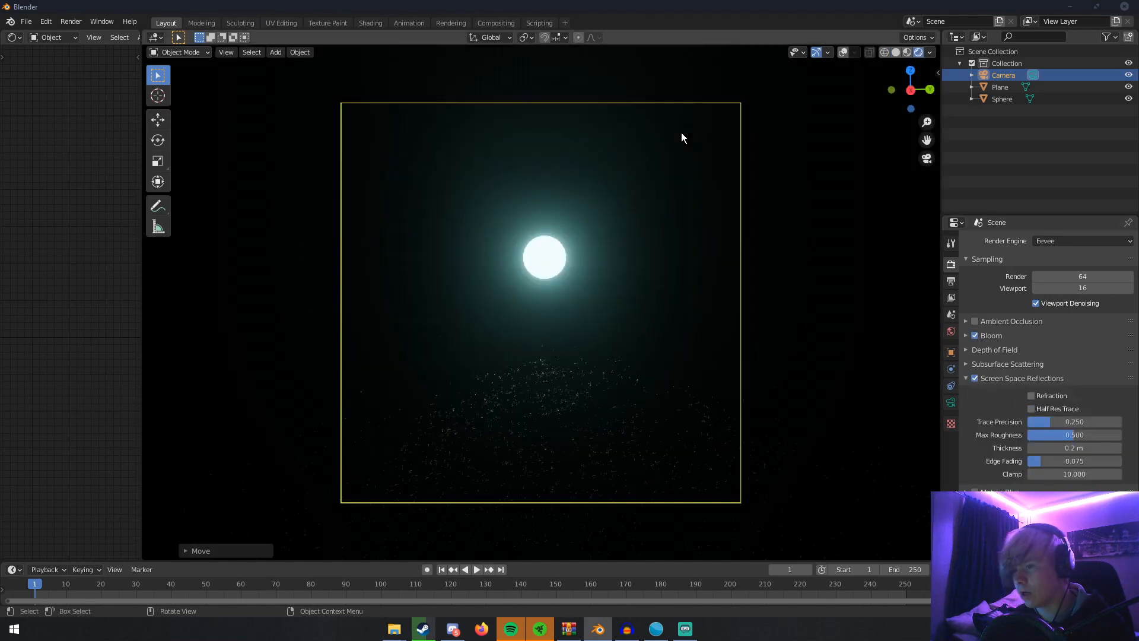
{"action": "mouse_move", "coordinate": [699, 221]}
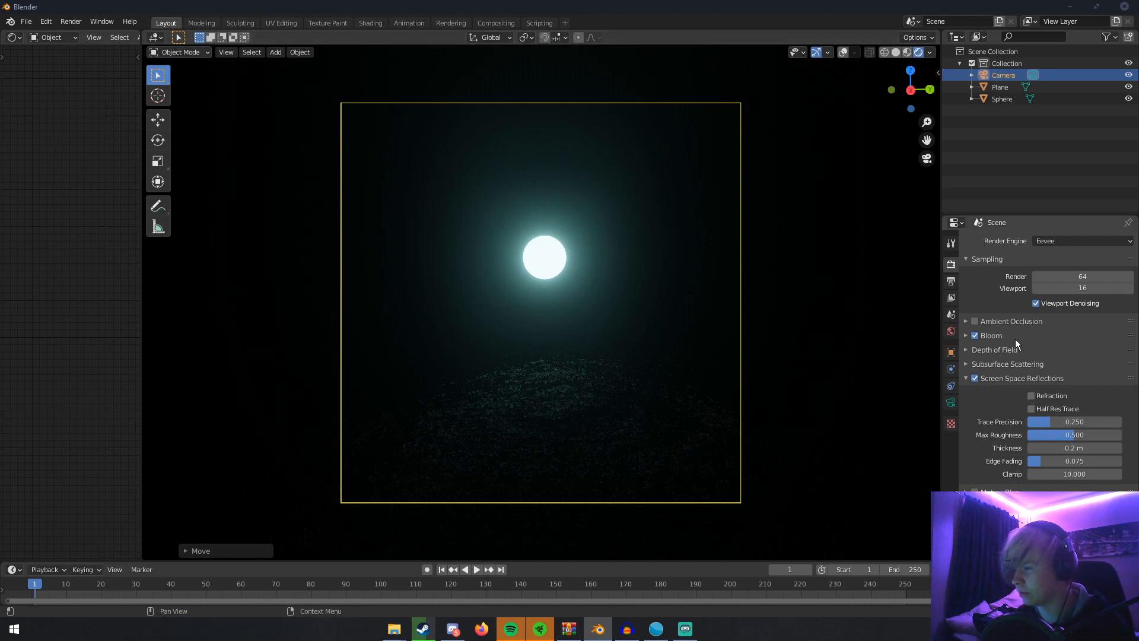
Expand the Bloom settings and adjust the bloom intensity value.
{"action": "left_click", "coordinate": [991, 335]}
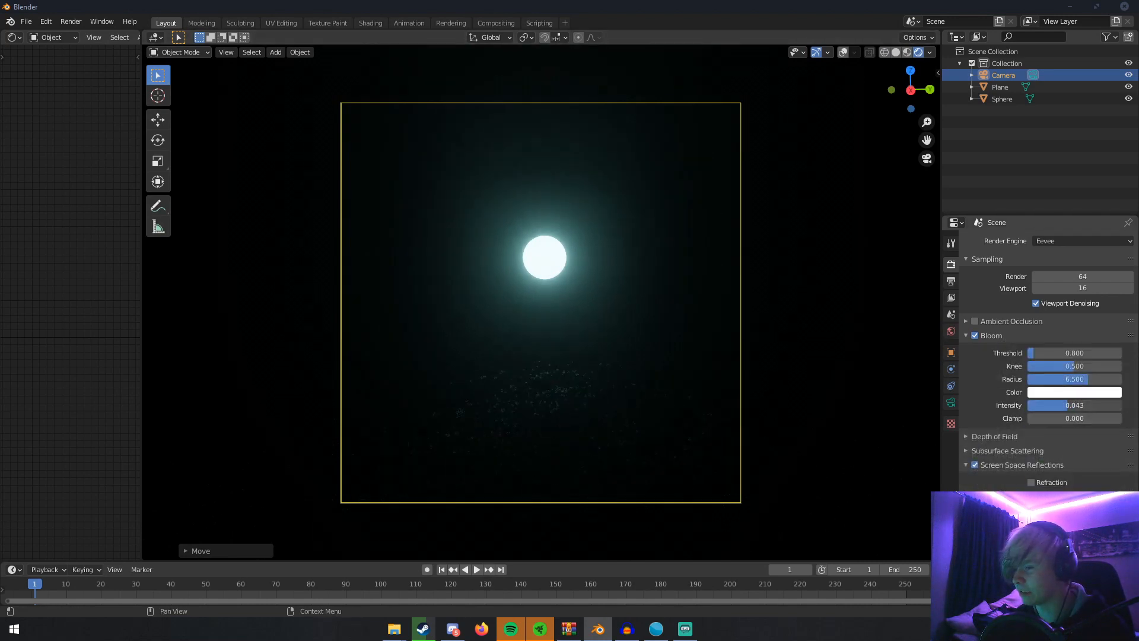
{"action": "left_click", "coordinate": [1074, 405]}
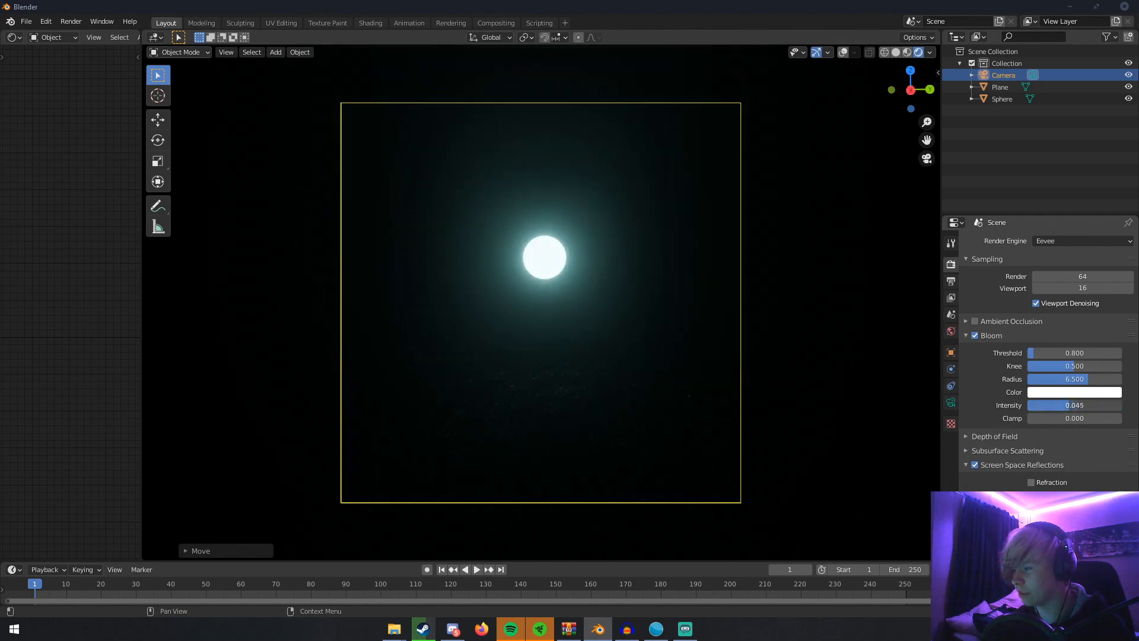
{"action": "left_click_drag", "start_coordinate": [1075, 353], "coordinate": [1054, 353]}
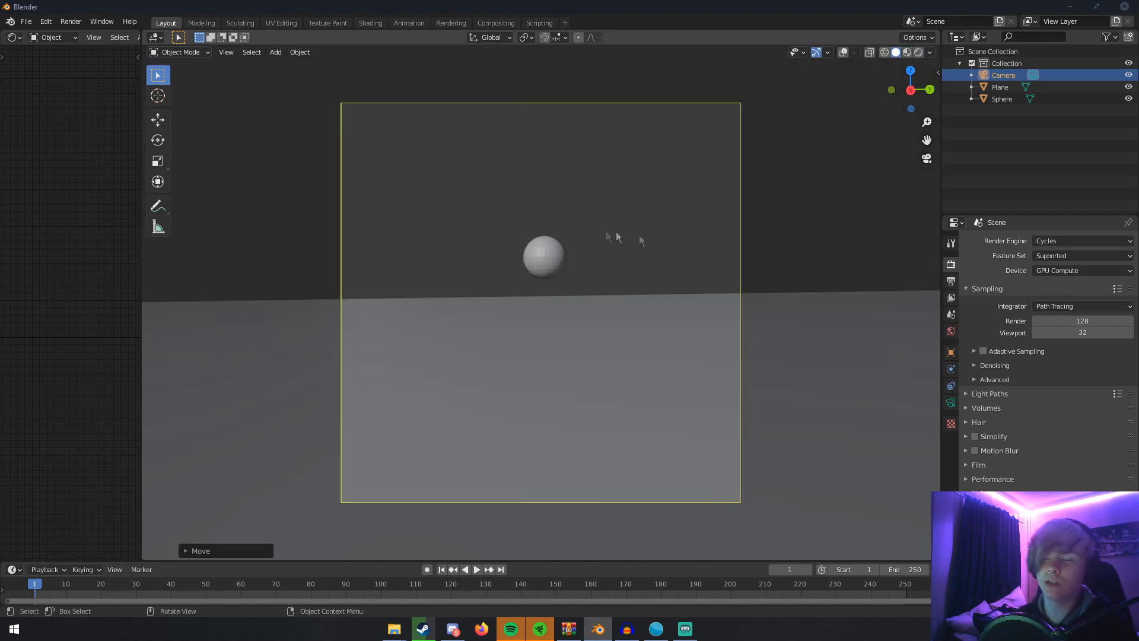
{"action": "mouse_move", "coordinate": [636, 324]}
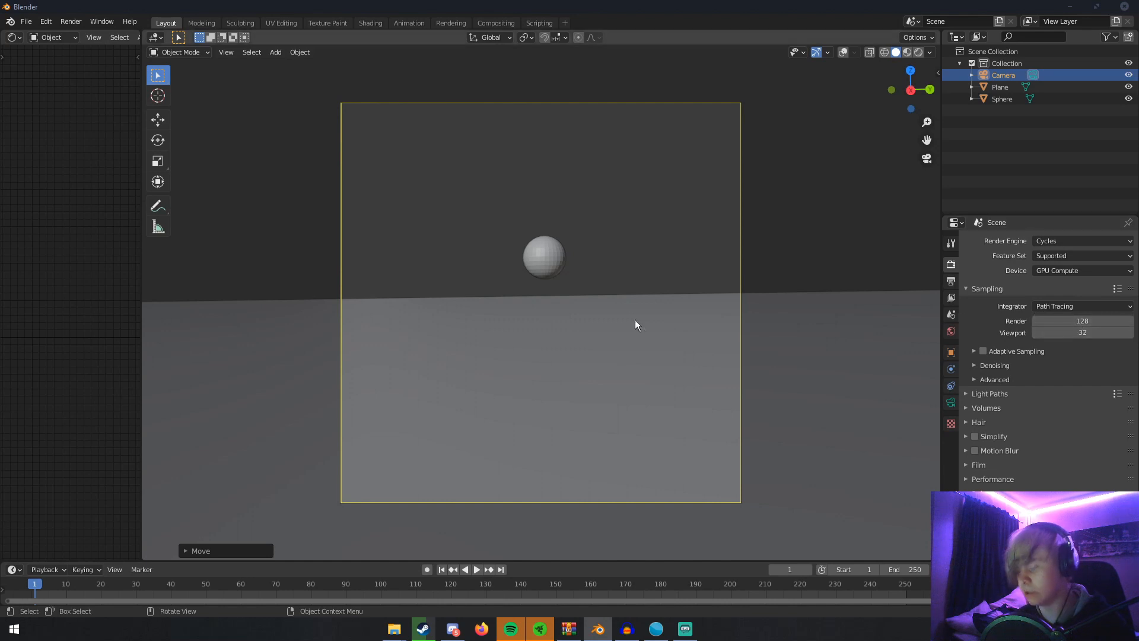
Render the current frame with Cycles (F12).
{"action": "key", "text": "f12"}
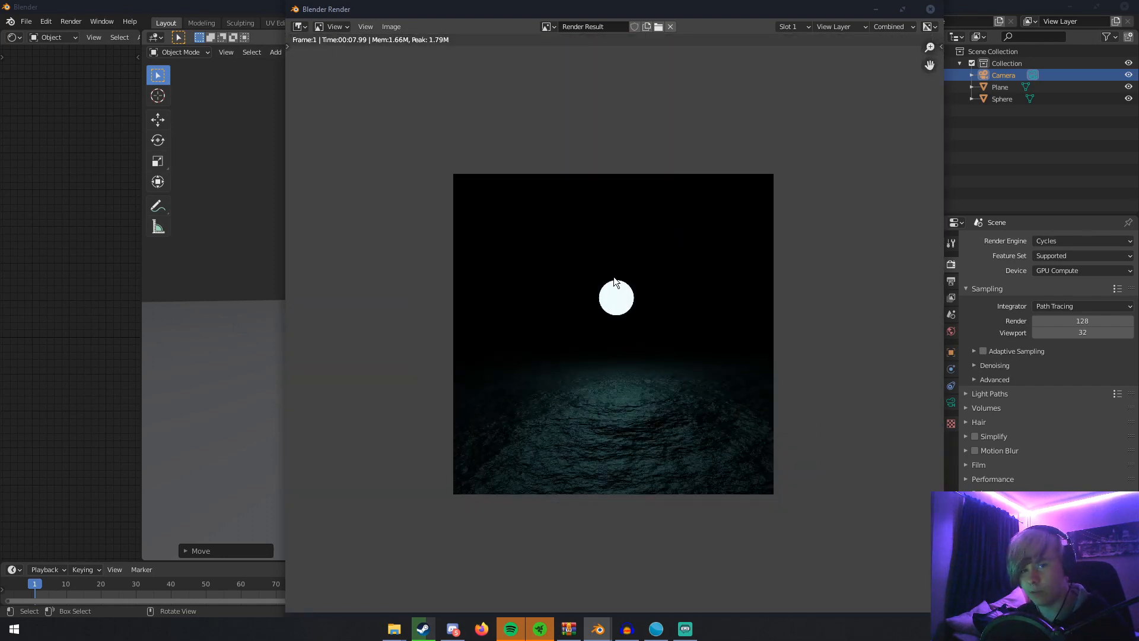
{"action": "mouse_move", "coordinate": [162, 12]}
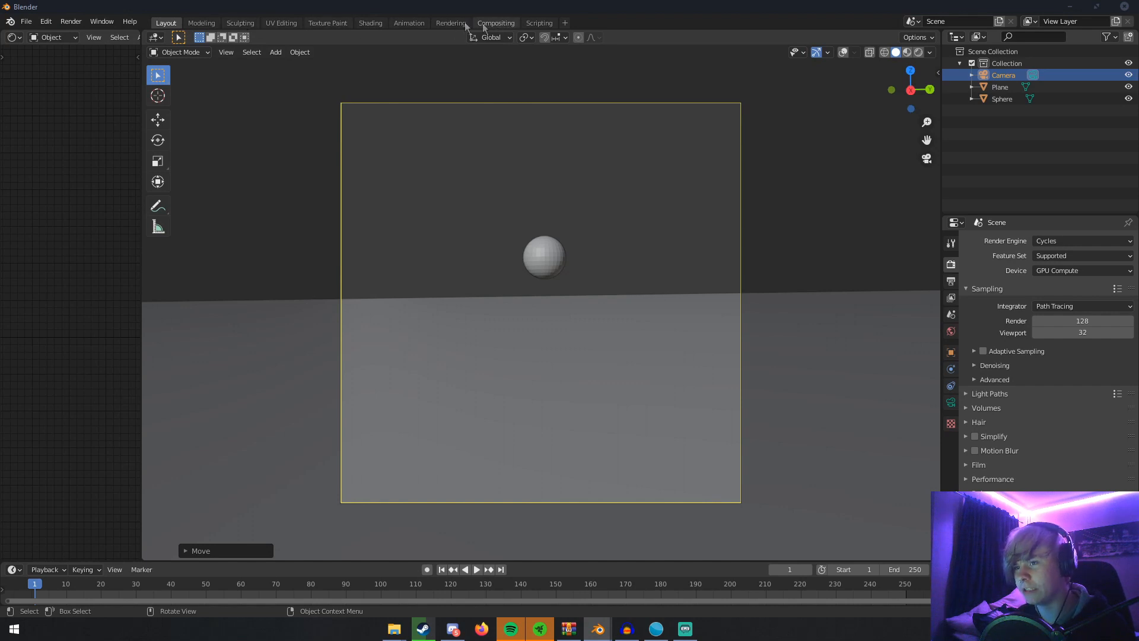
{"action": "mouse_move", "coordinate": [496, 23]}
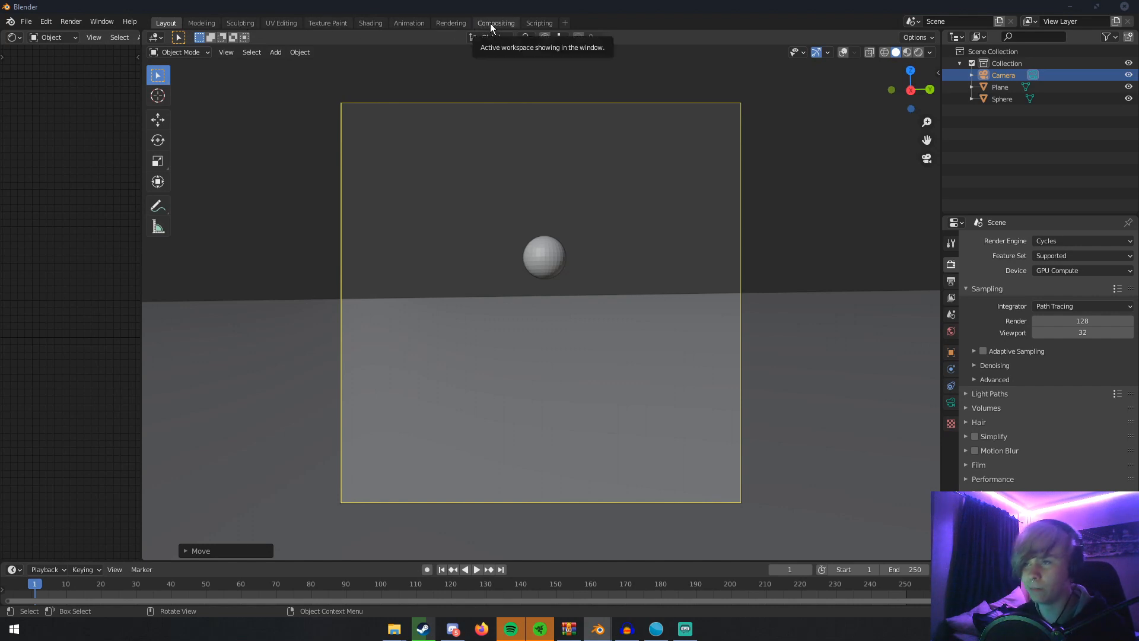
Switch to the Compositing workspace, enable Use Nodes and zoom the node view out.
{"action": "left_click", "coordinate": [496, 23]}
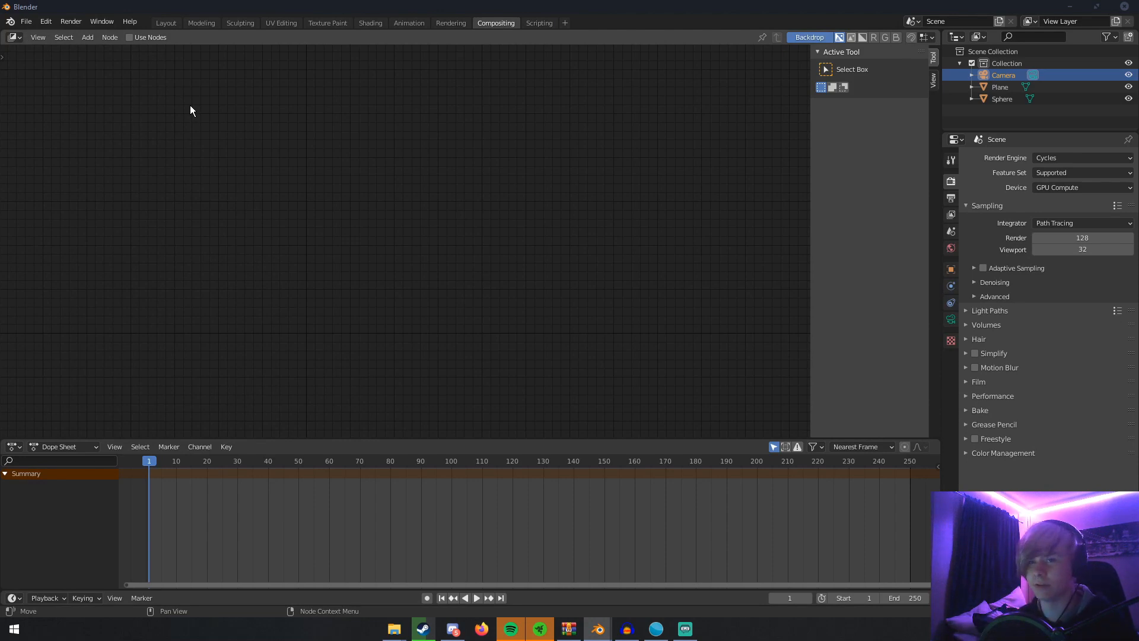
{"action": "mouse_move", "coordinate": [309, 241]}
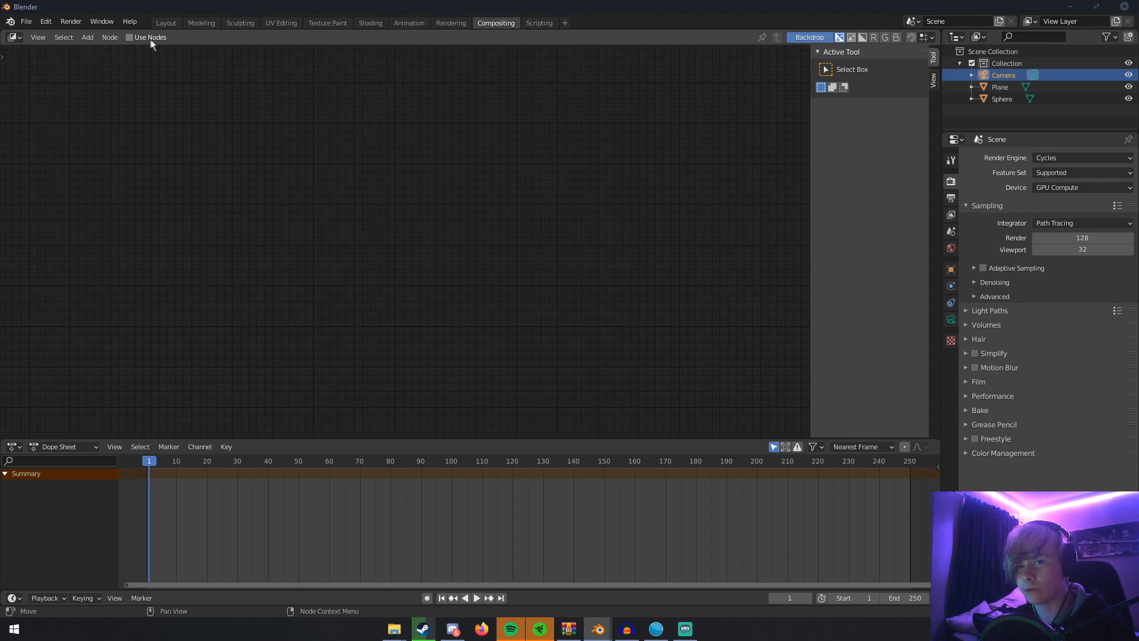
{"action": "left_click", "coordinate": [129, 37]}
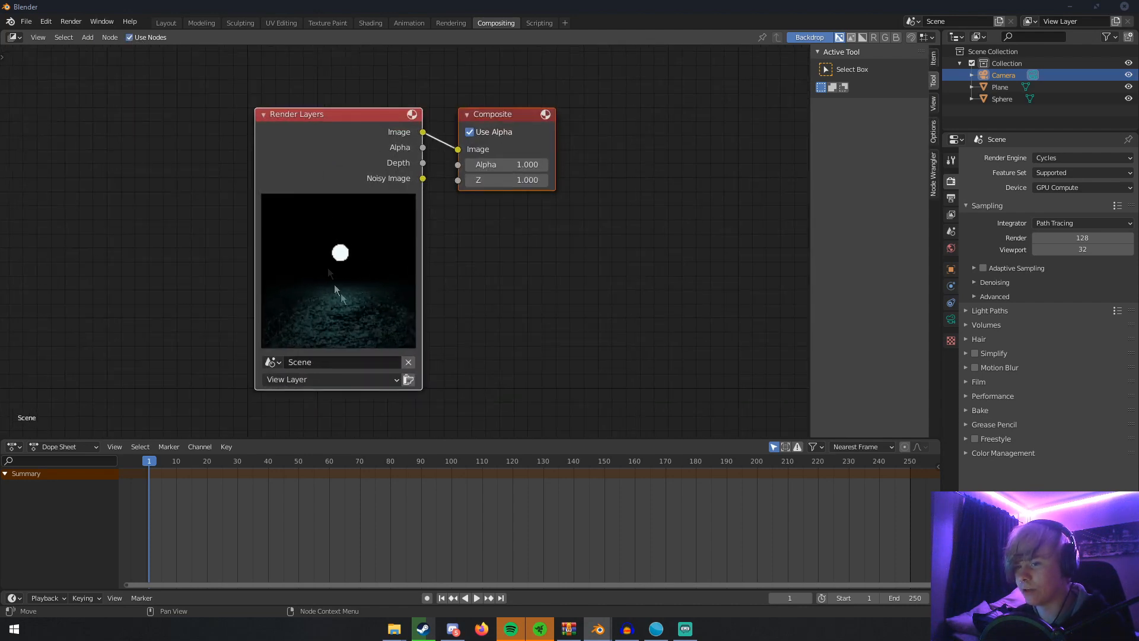
{"action": "scroll", "scroll_direction": "down", "scroll_amount": 3}
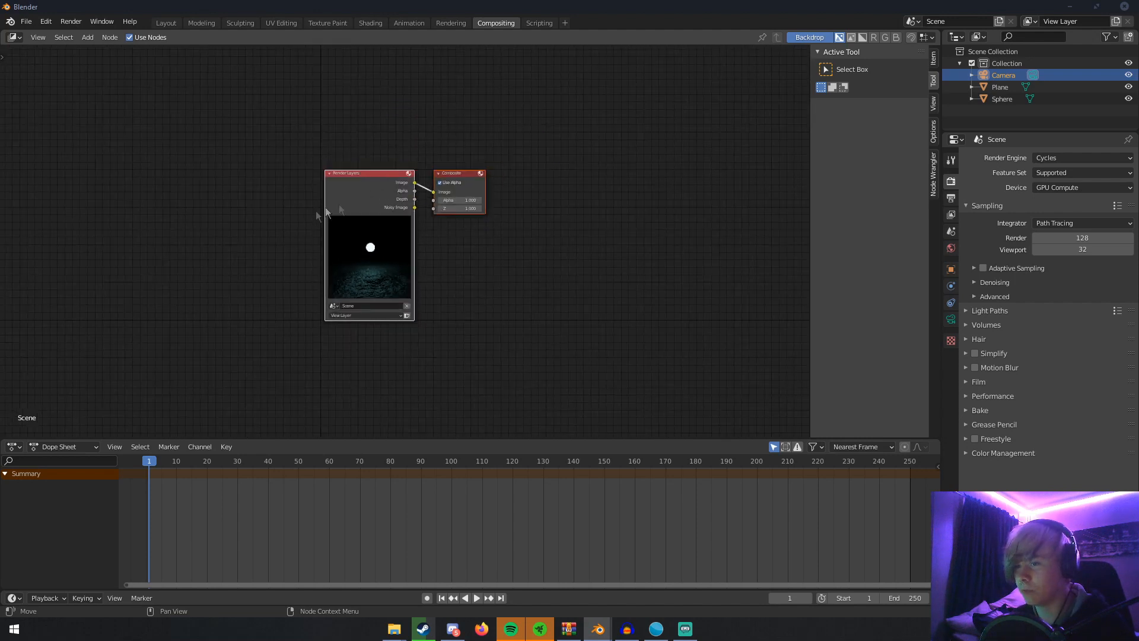
{"action": "left_click_drag", "start_coordinate": [459, 173], "coordinate": [509, 189]}
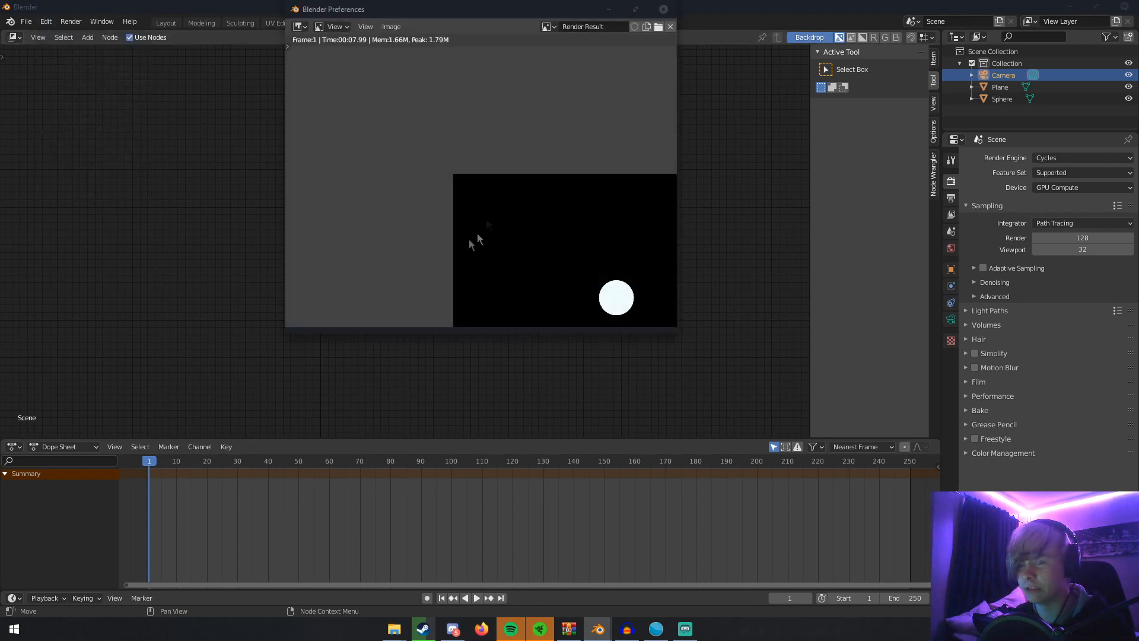
{"action": "left_click", "coordinate": [306, 127]}
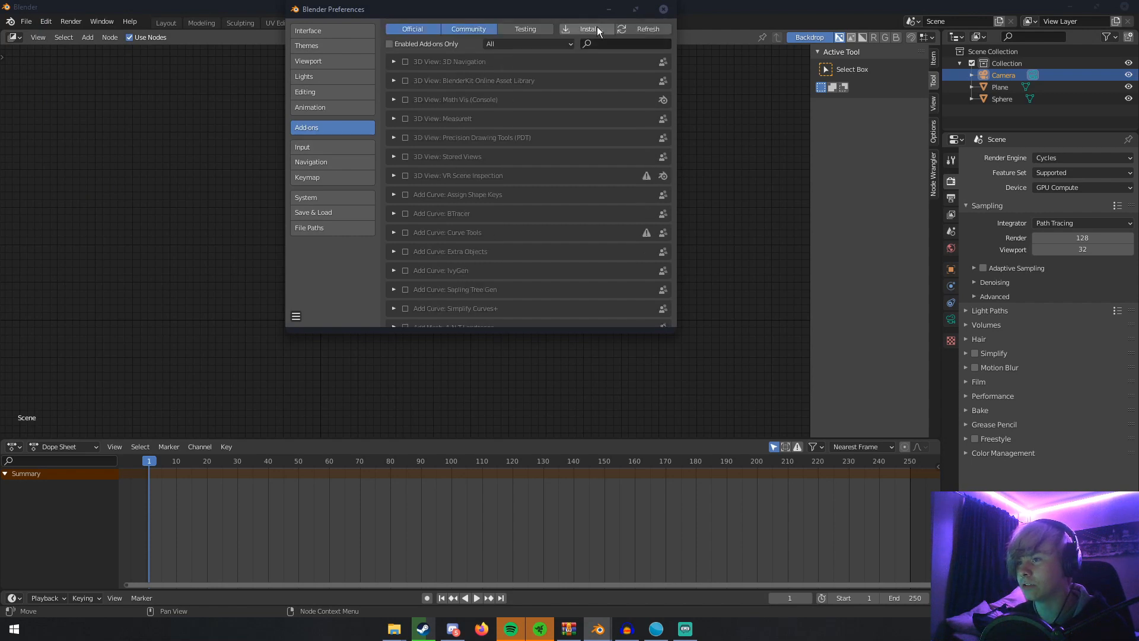
{"action": "type", "text": "node w"}
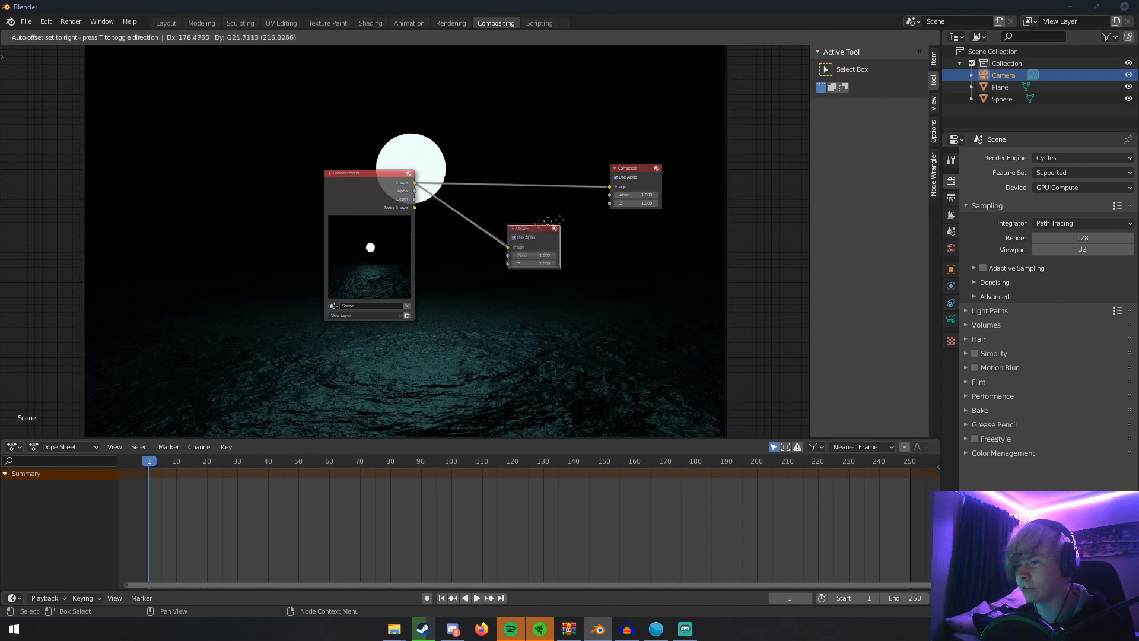
Place a Viewer node below Composite, fit the backdrop to the view and move Render Layers left.
{"action": "left_click_drag", "start_coordinate": [533, 229], "coordinate": [589, 256]}
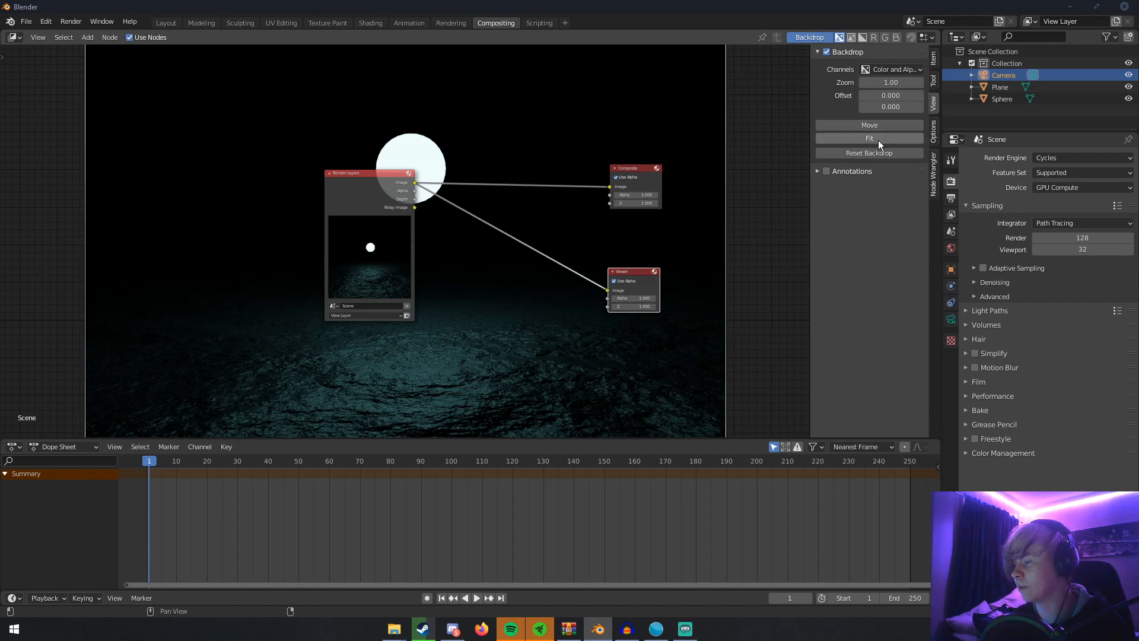
{"action": "mouse_move", "coordinate": [869, 138]}
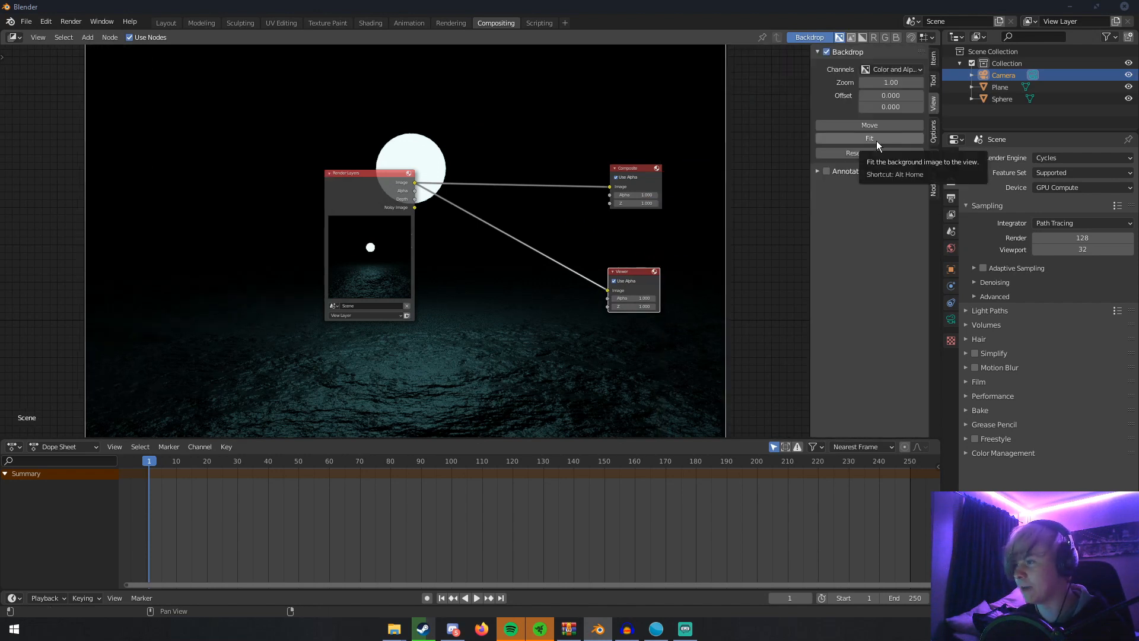
{"action": "left_click", "coordinate": [869, 138]}
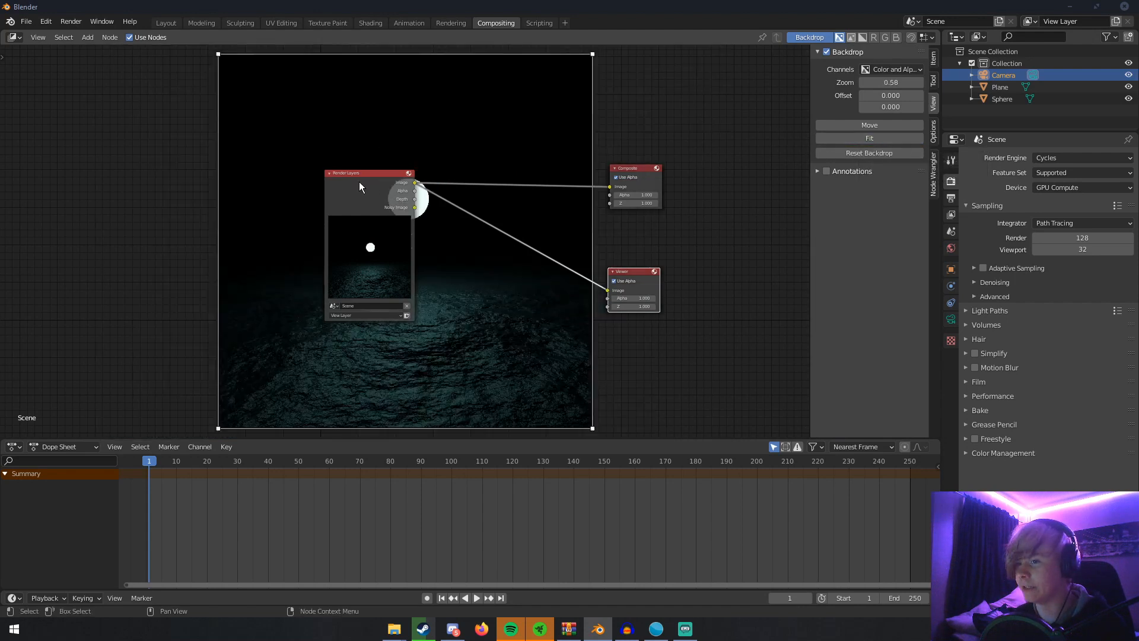
{"action": "left_click_drag", "start_coordinate": [370, 173], "coordinate": [195, 160]}
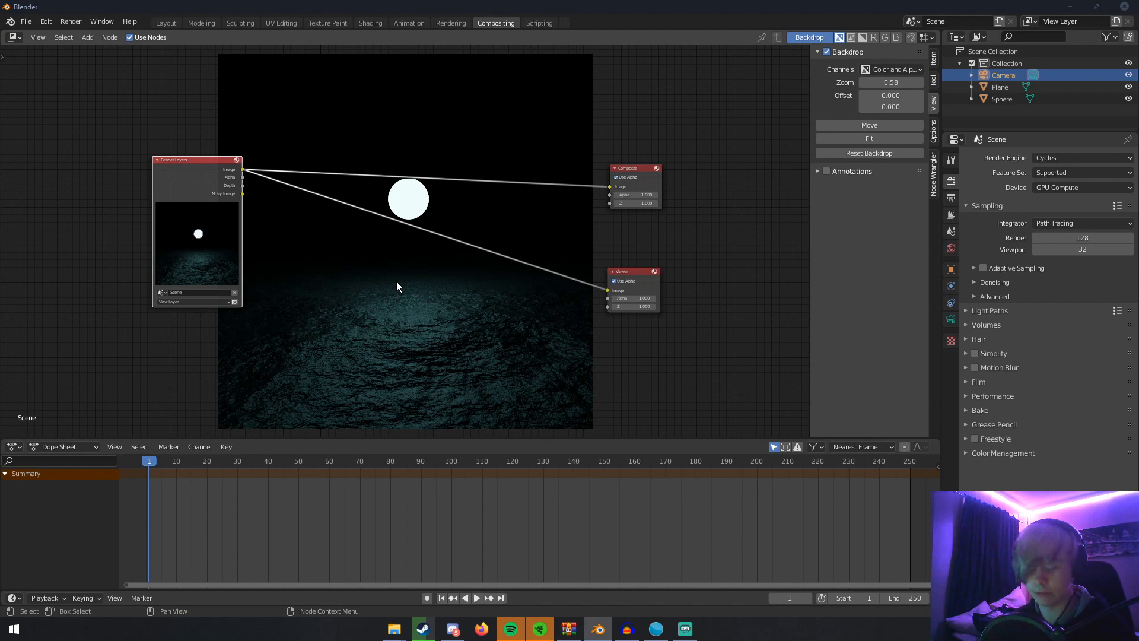
Add a Glare node via search ('gla') between Render Layers and the Viewer.
{"action": "left_click", "coordinate": [87, 36]}
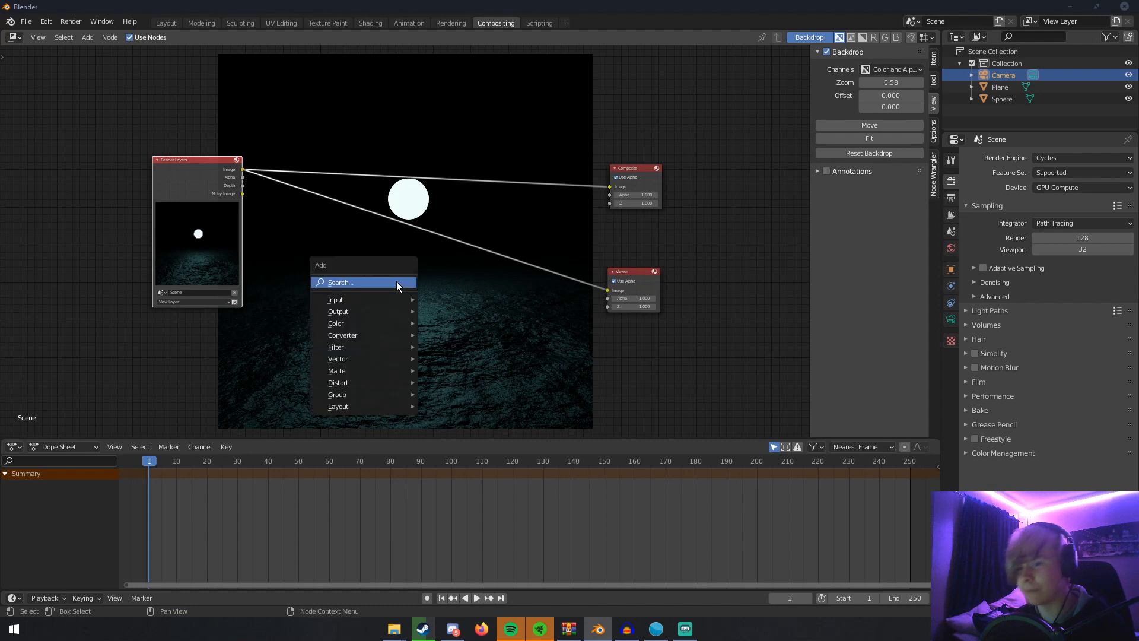
{"action": "type", "text": "gla"}
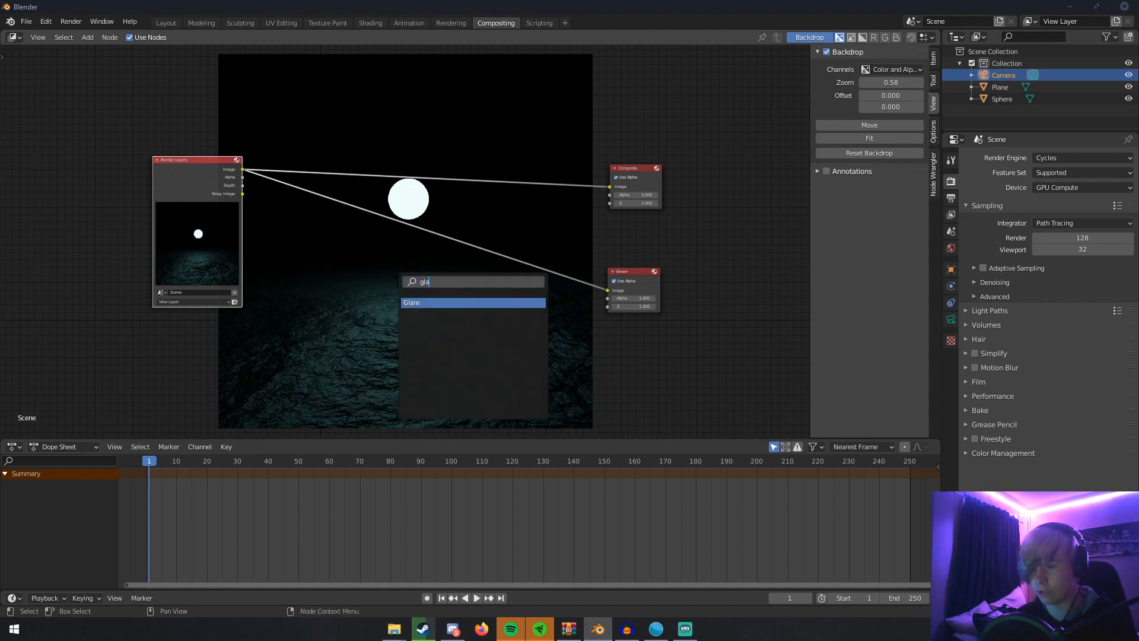
{"action": "left_click", "coordinate": [412, 303]}
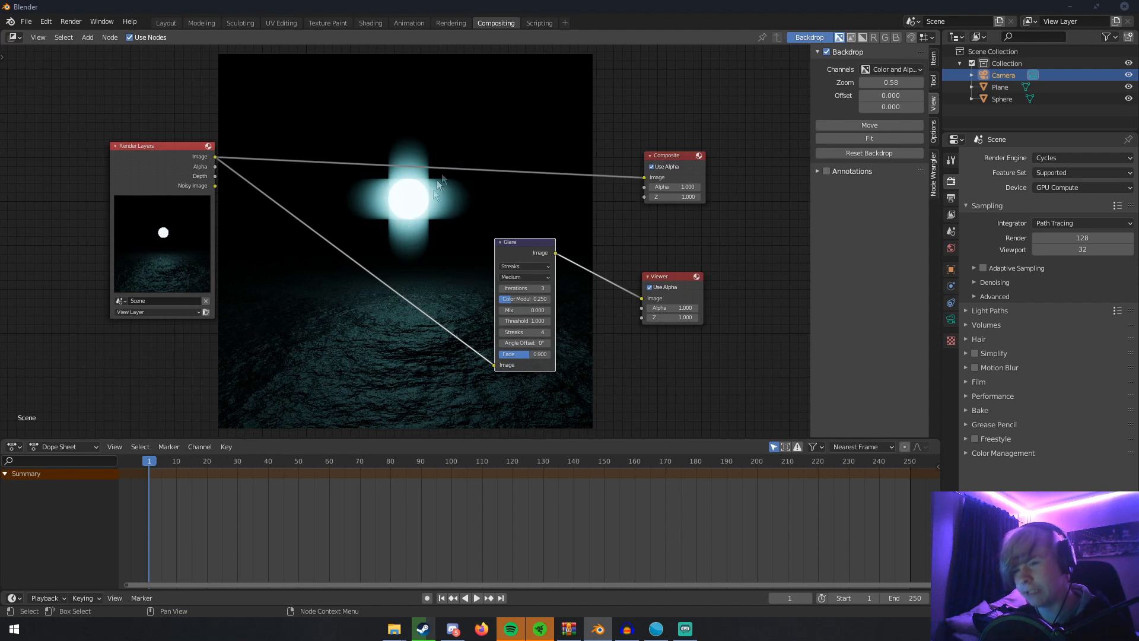
{"action": "mouse_move", "coordinate": [363, 188]}
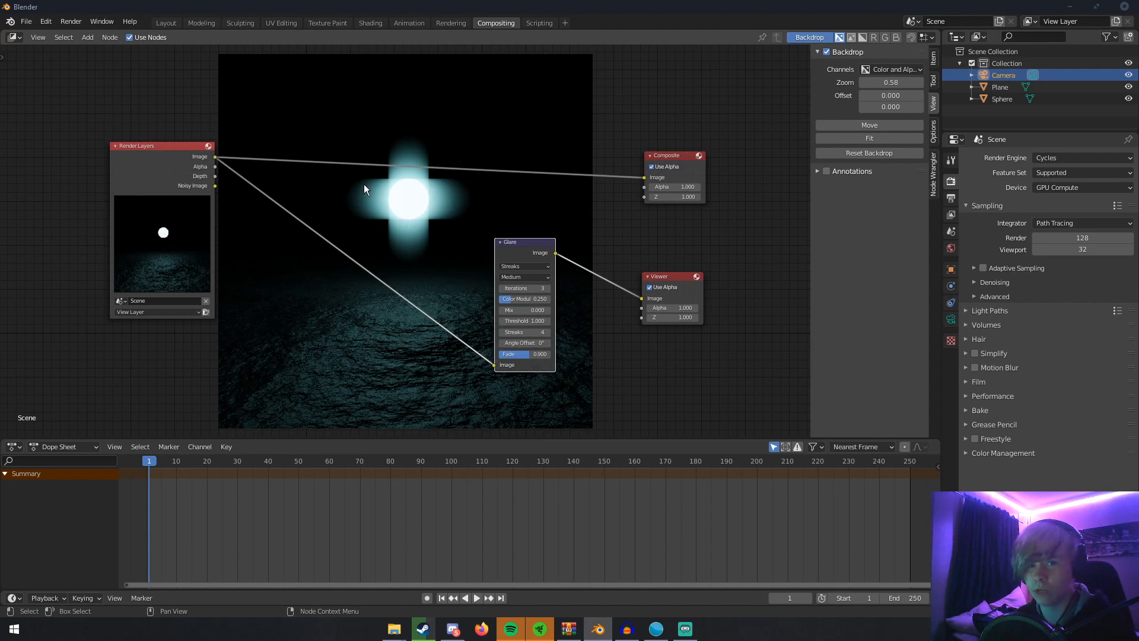
{"action": "left_click_drag", "start_coordinate": [524, 242], "coordinate": [519, 226]}
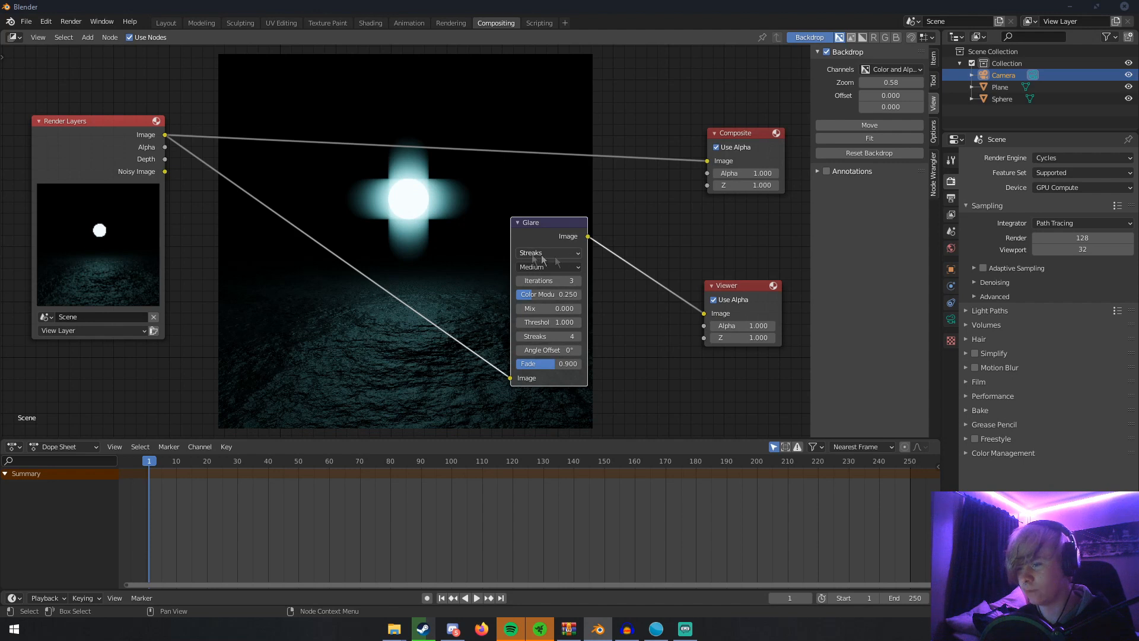
Try the Ghosts glare type, then set the glare to Simple Star.
{"action": "left_click", "coordinate": [547, 253]}
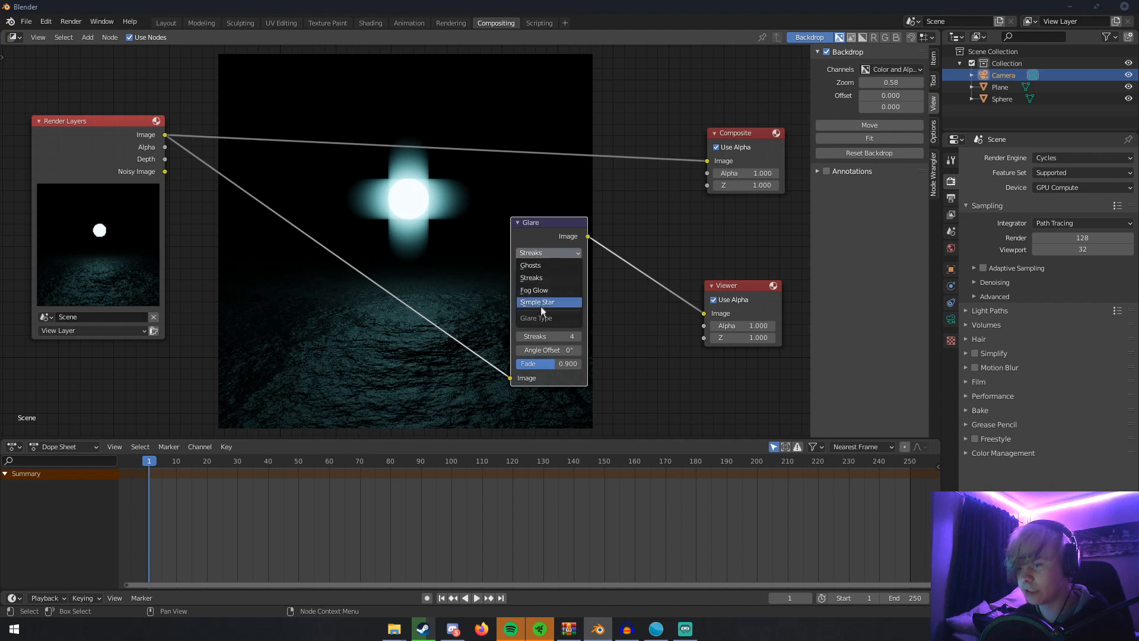
{"action": "mouse_move", "coordinate": [546, 264]}
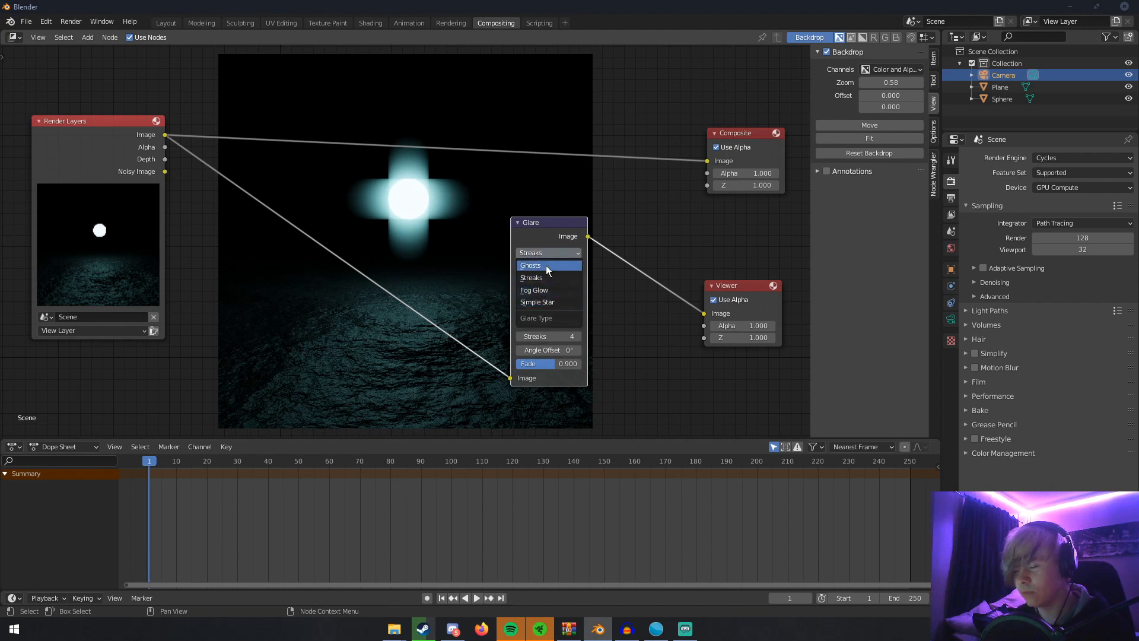
{"action": "left_click", "coordinate": [531, 265]}
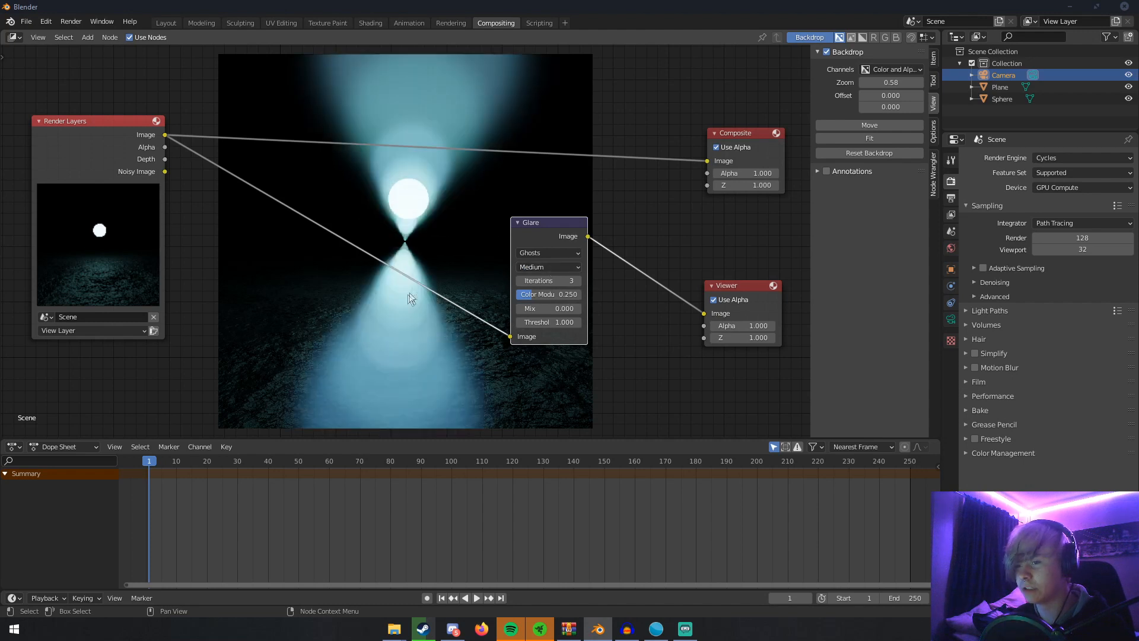
{"action": "left_click", "coordinate": [548, 253]}
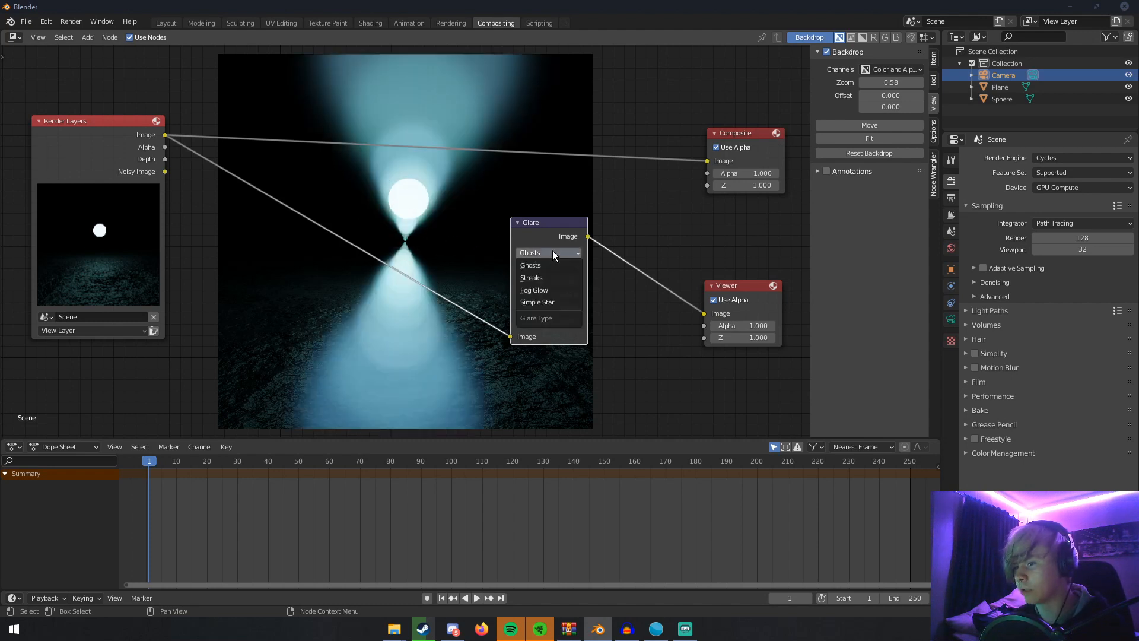
{"action": "left_click", "coordinate": [537, 301]}
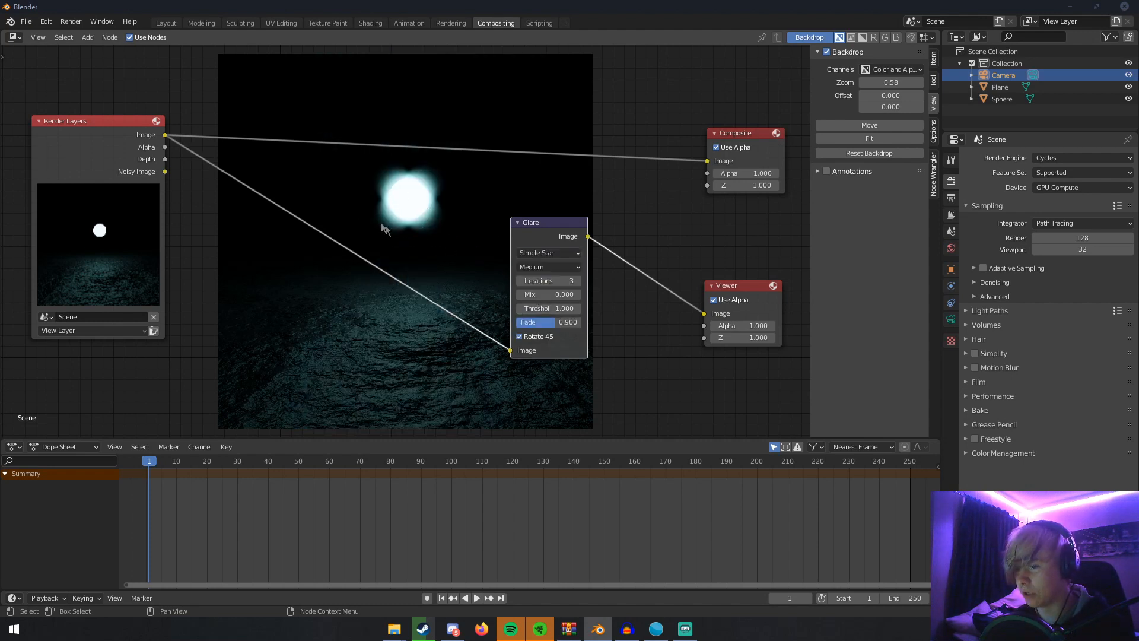
{"action": "left_click", "coordinate": [547, 252]}
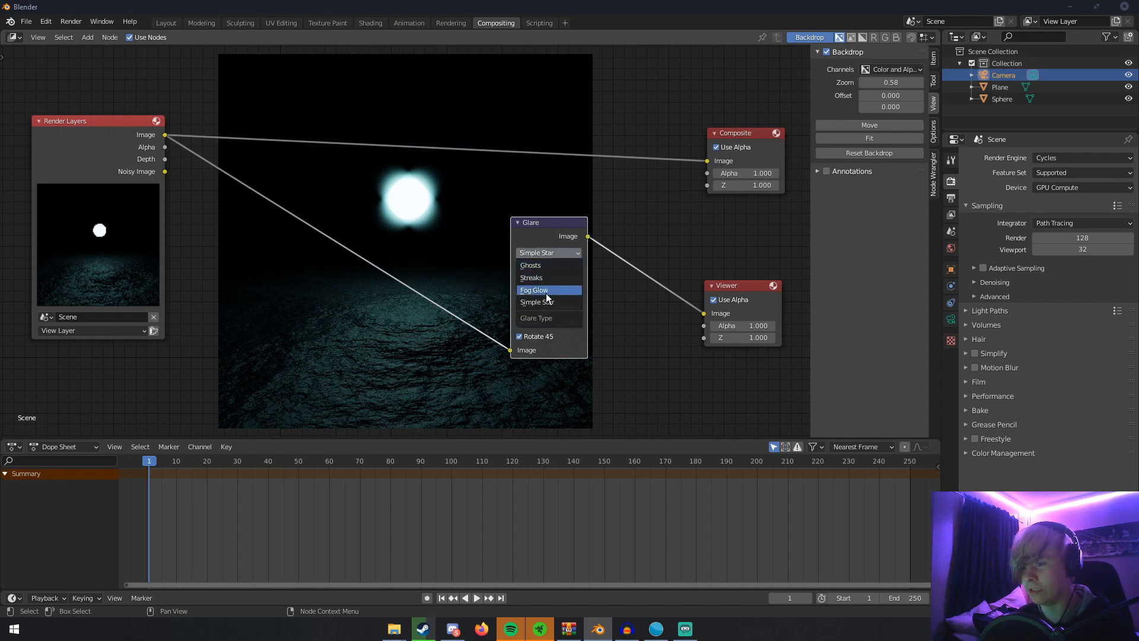
Set the glare to Fog Glow with Mix 0 and Threshold restored to 1.
{"action": "left_click", "coordinate": [533, 290]}
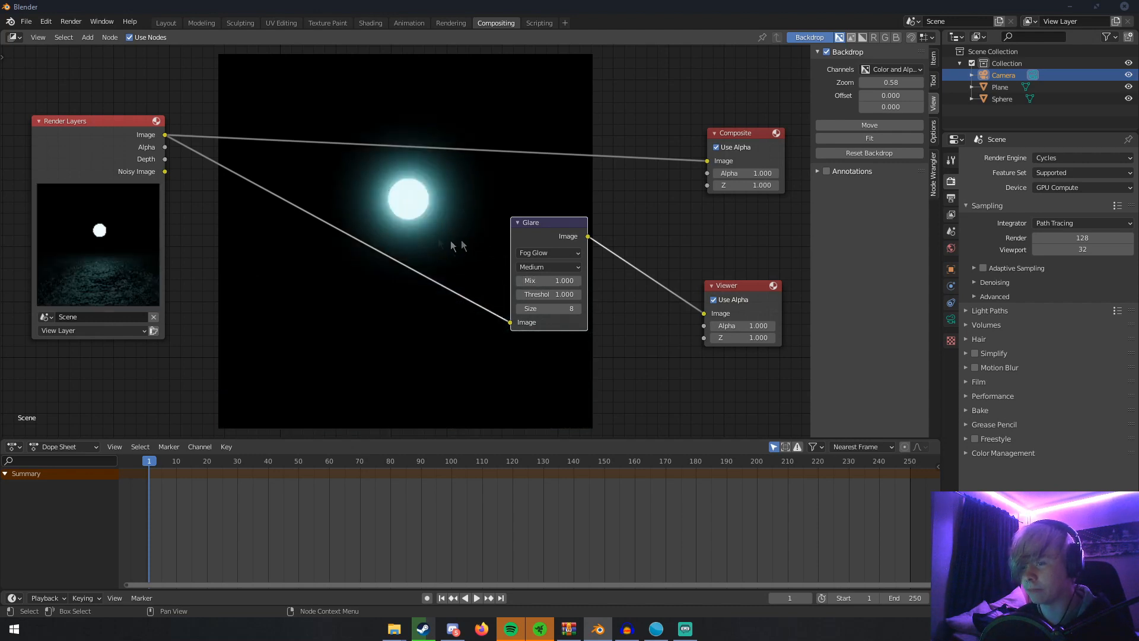
{"action": "left_click", "coordinate": [548, 280]}
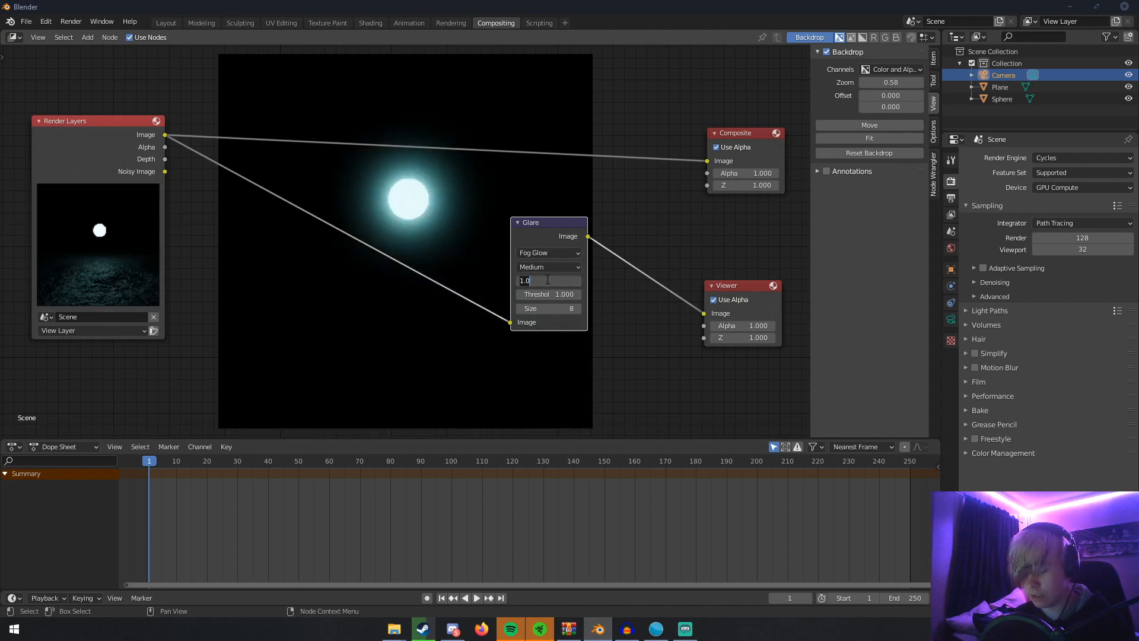
{"action": "type", "text": "0.000"}
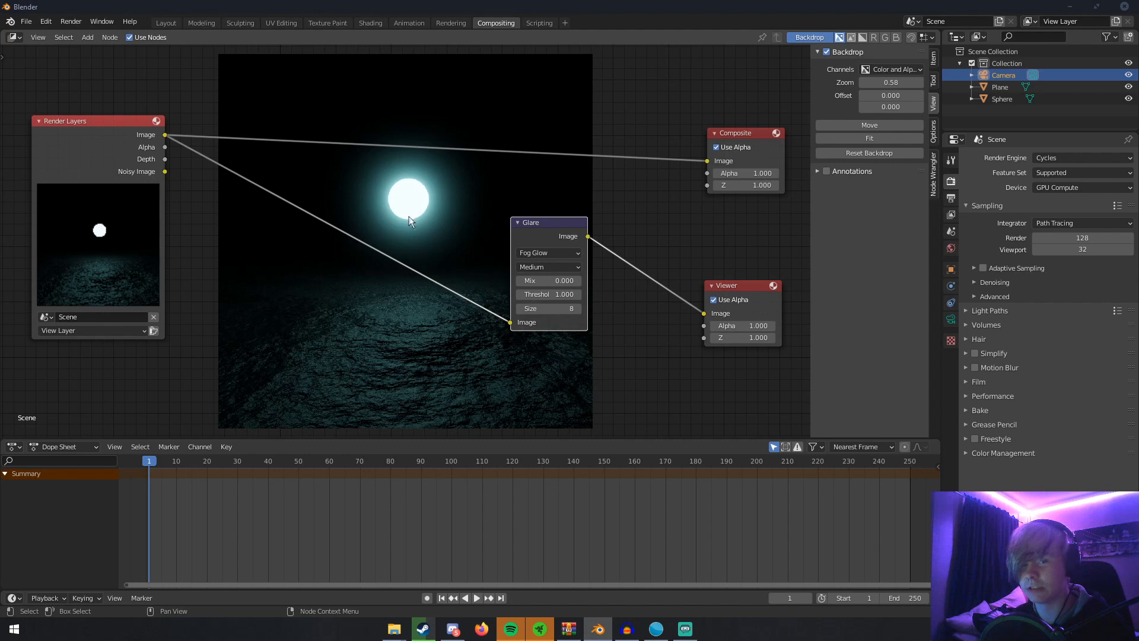
{"action": "mouse_move", "coordinate": [426, 357]}
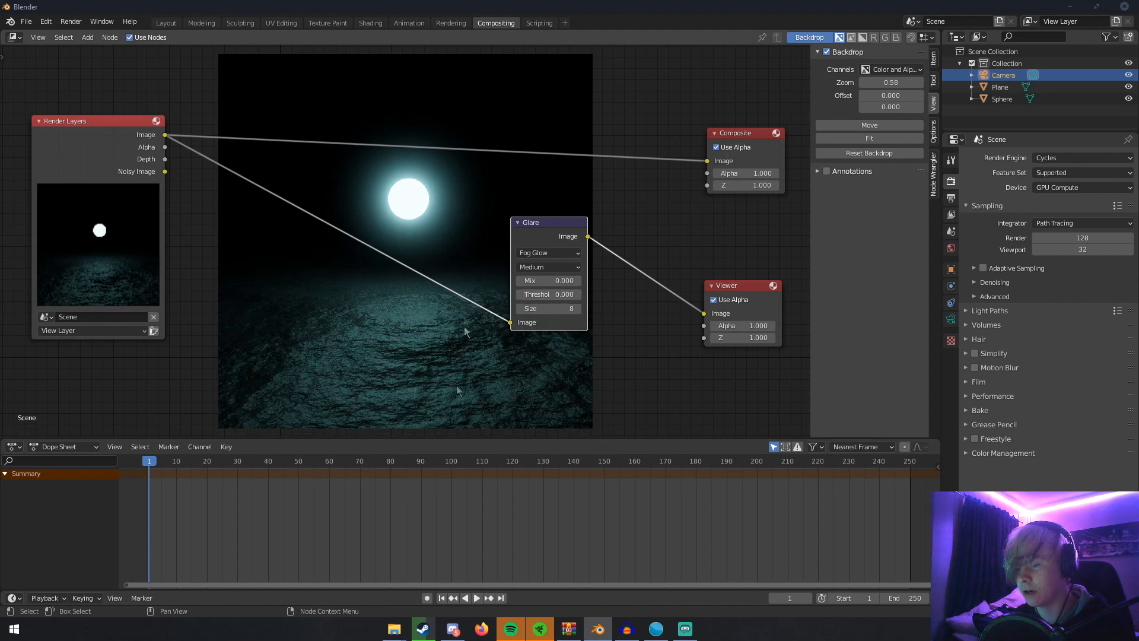
{"action": "mouse_move", "coordinate": [286, 260]}
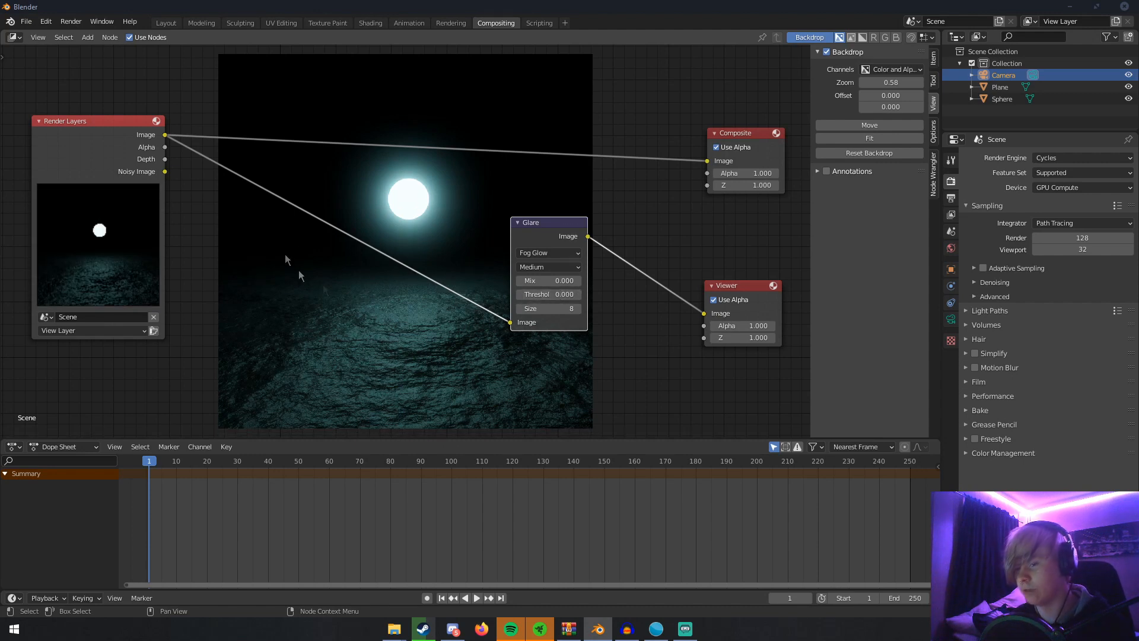
{"action": "left_click", "coordinate": [548, 293]}
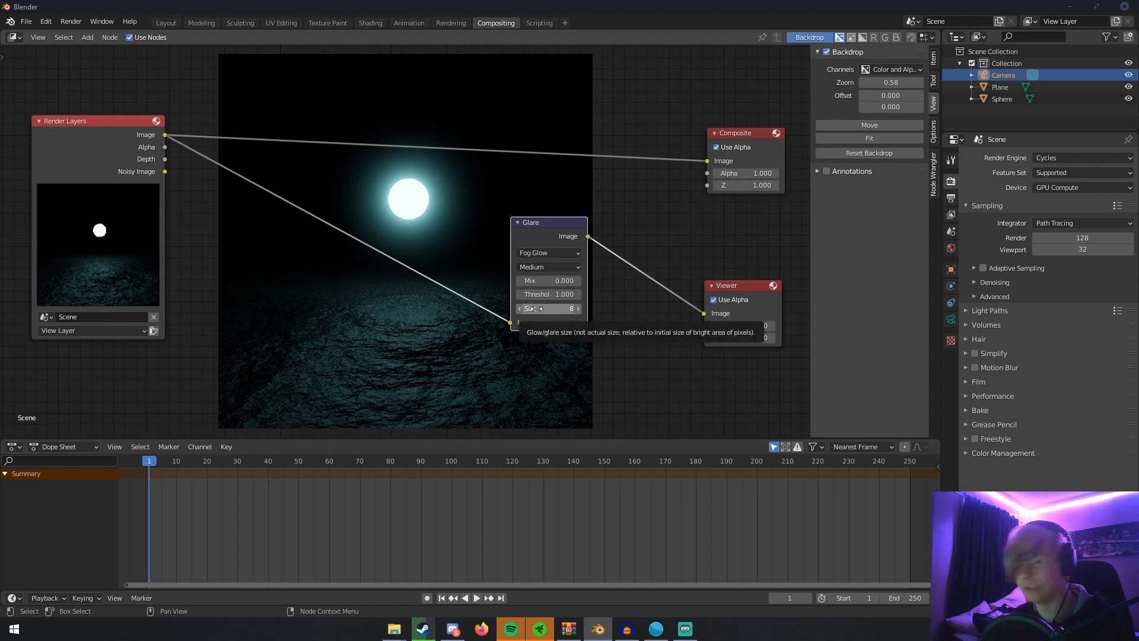
{"action": "mouse_move", "coordinate": [578, 306]}
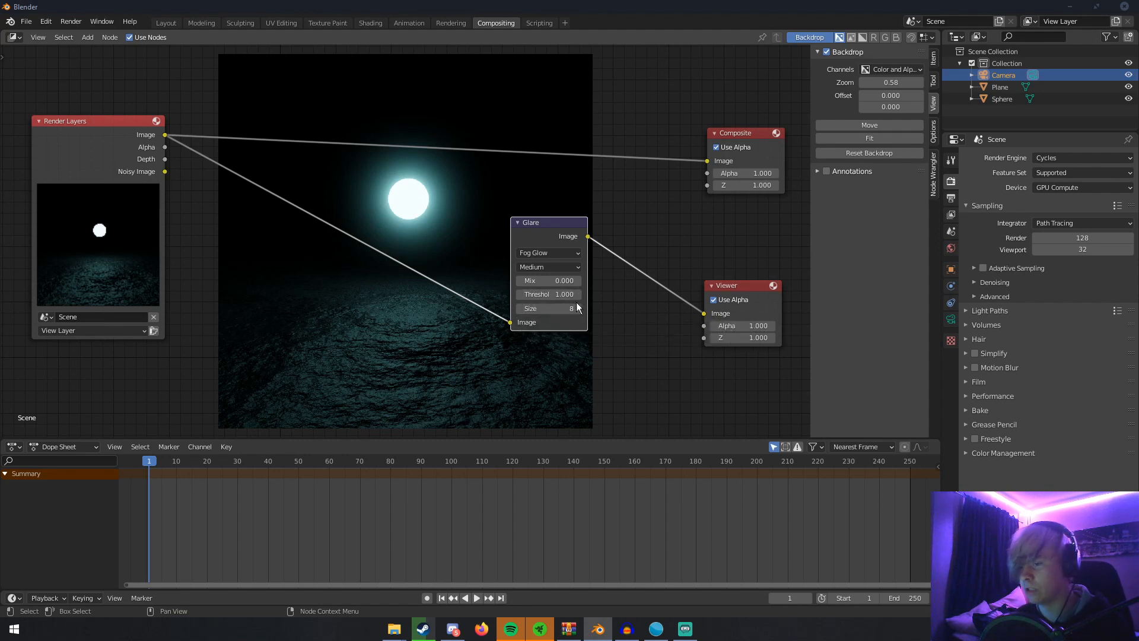
Try Low and Medium Fog Glow quality, then leave it at High.
{"action": "left_click", "coordinate": [548, 309]}
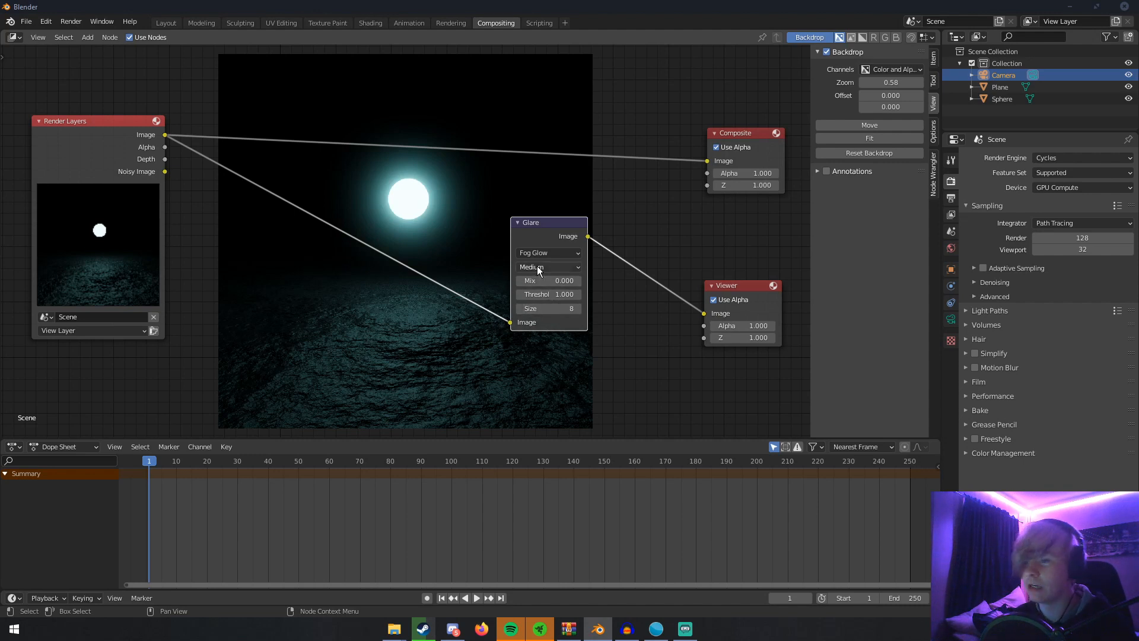
{"action": "left_click", "coordinate": [548, 267]}
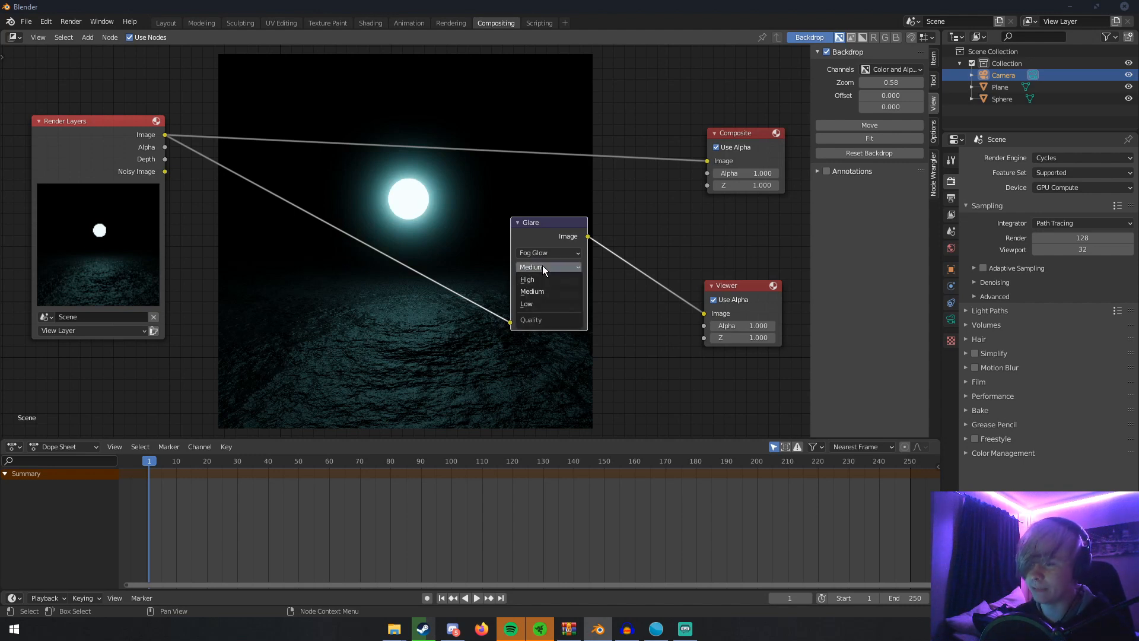
{"action": "mouse_move", "coordinate": [538, 280]}
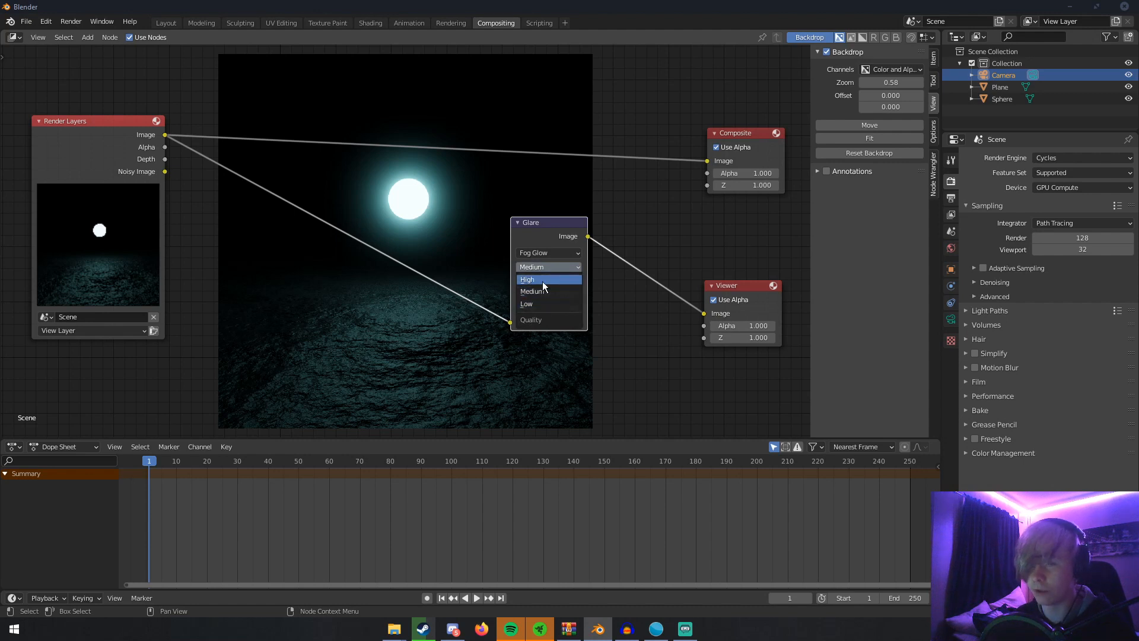
{"action": "left_click", "coordinate": [527, 304]}
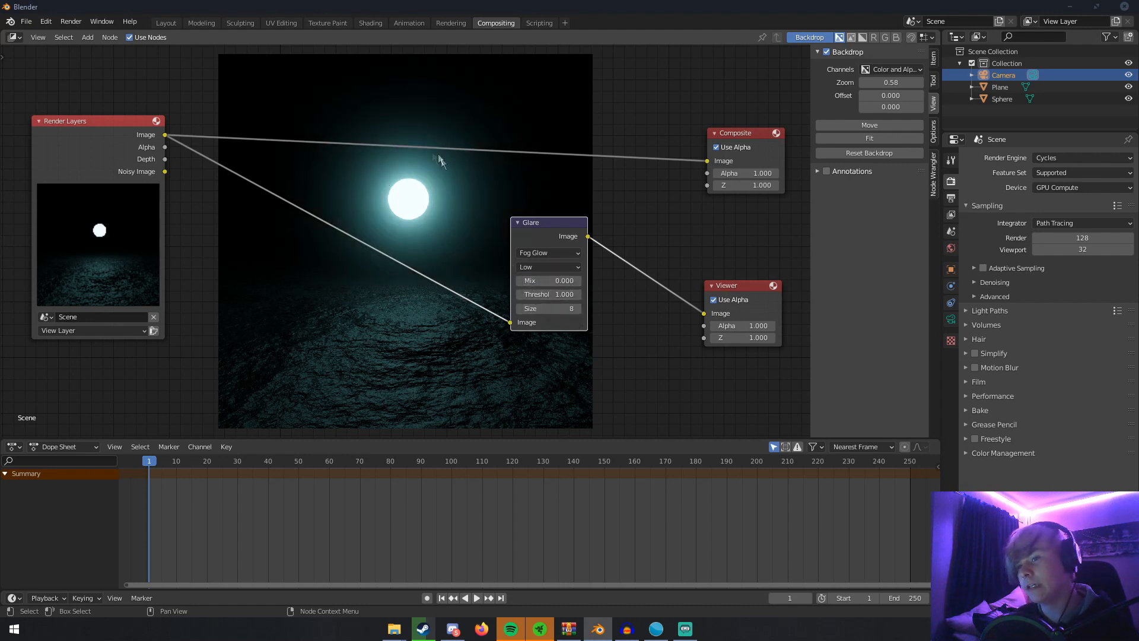
{"action": "mouse_move", "coordinate": [537, 192]}
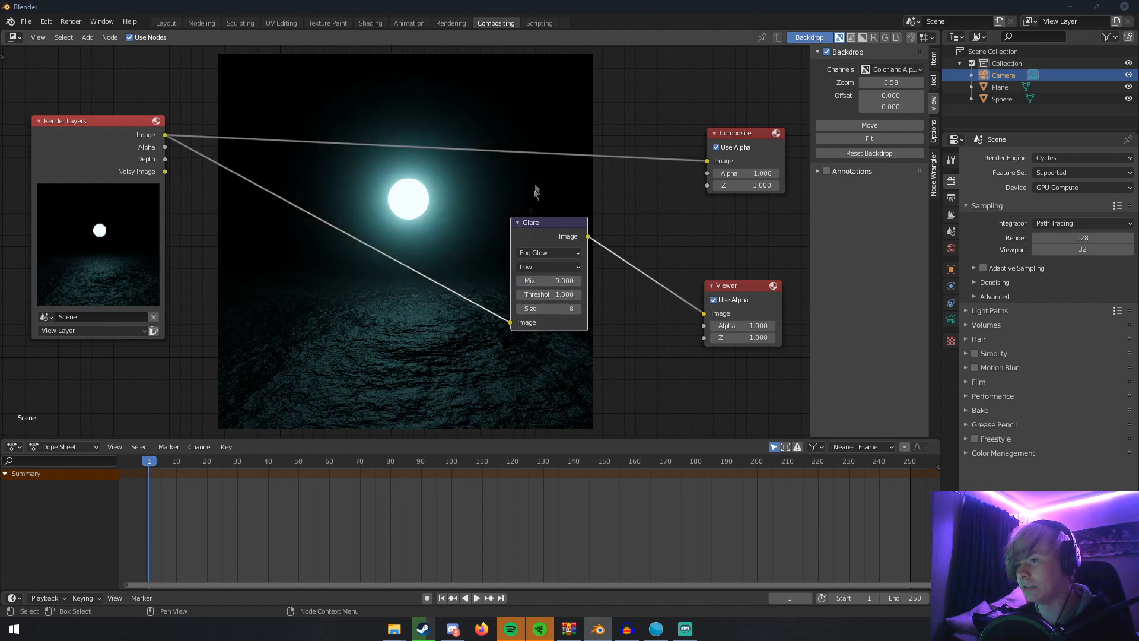
{"action": "mouse_move", "coordinate": [335, 113]}
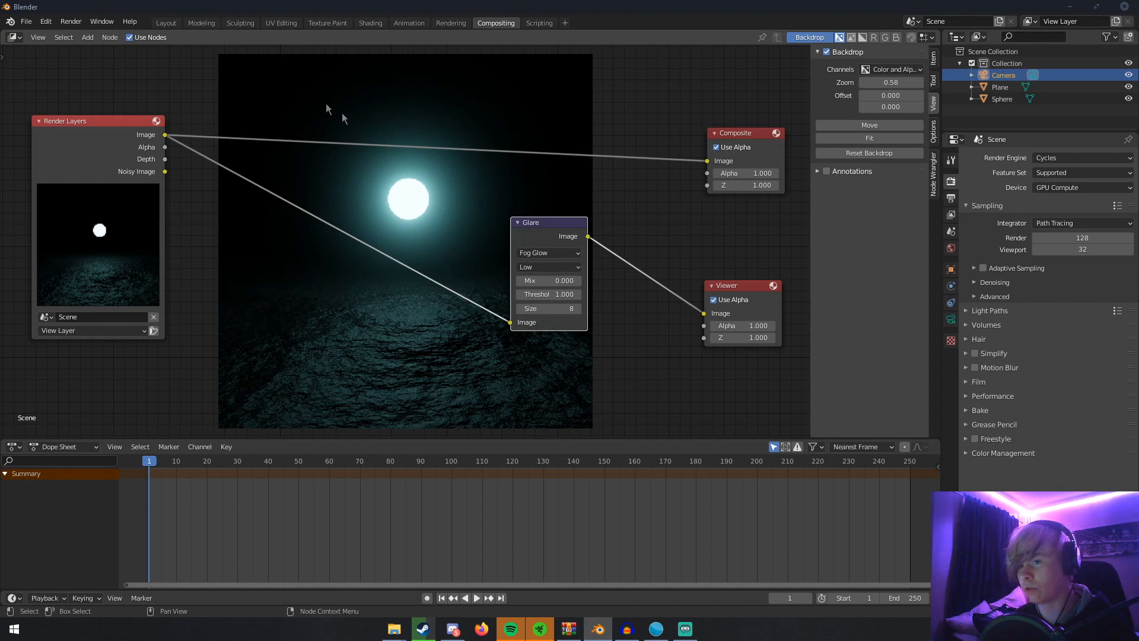
{"action": "left_click", "coordinate": [549, 267]}
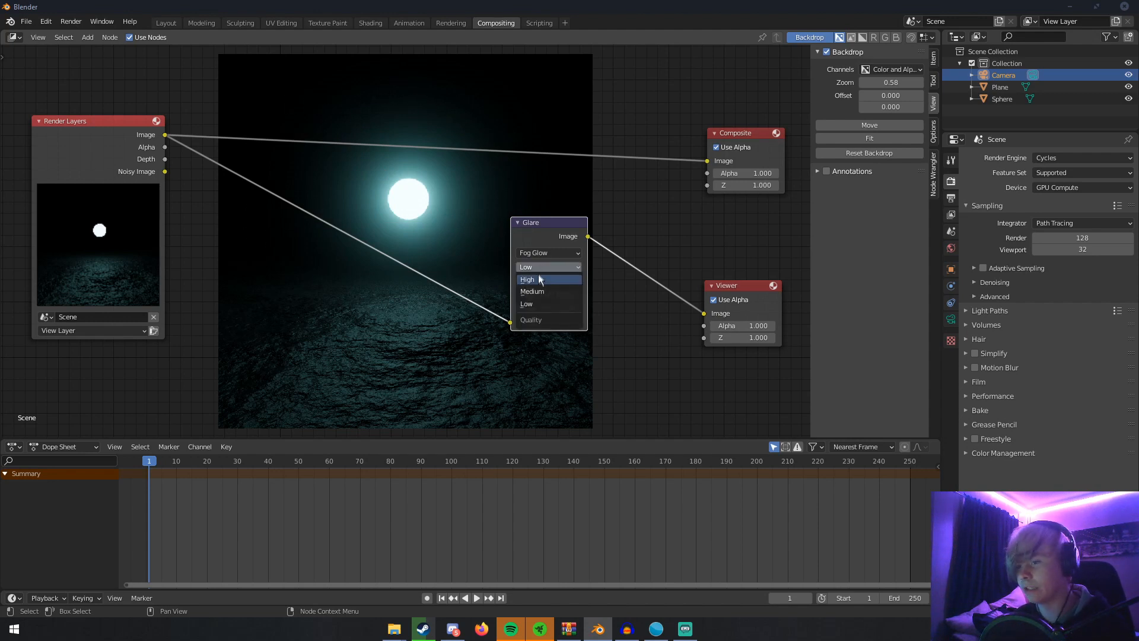
{"action": "left_click", "coordinate": [531, 292]}
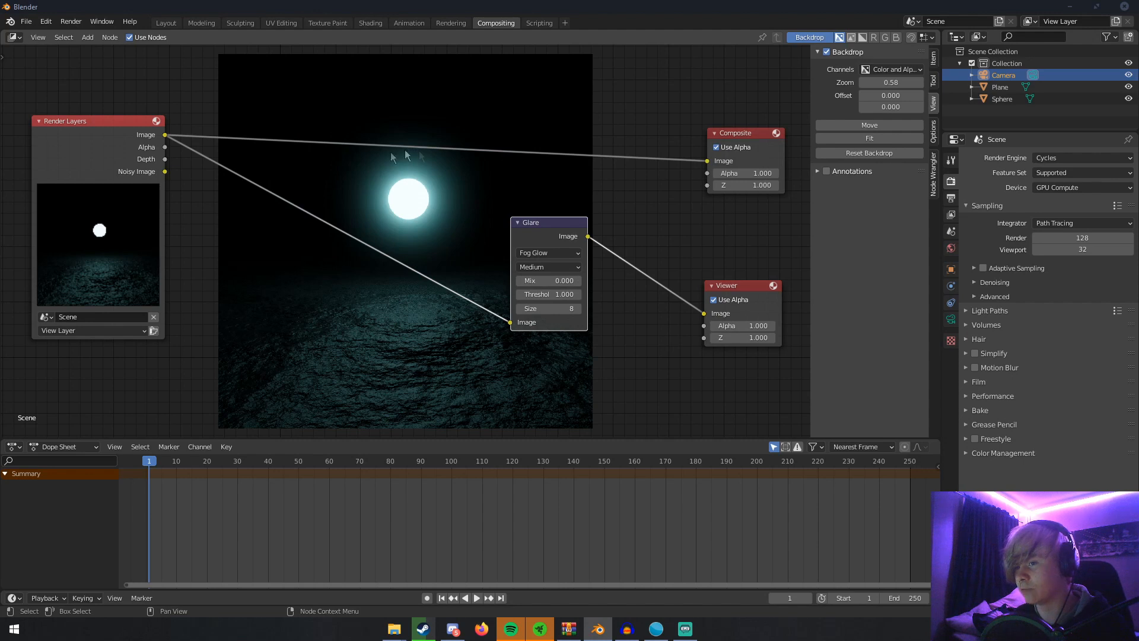
{"action": "left_click", "coordinate": [549, 267]}
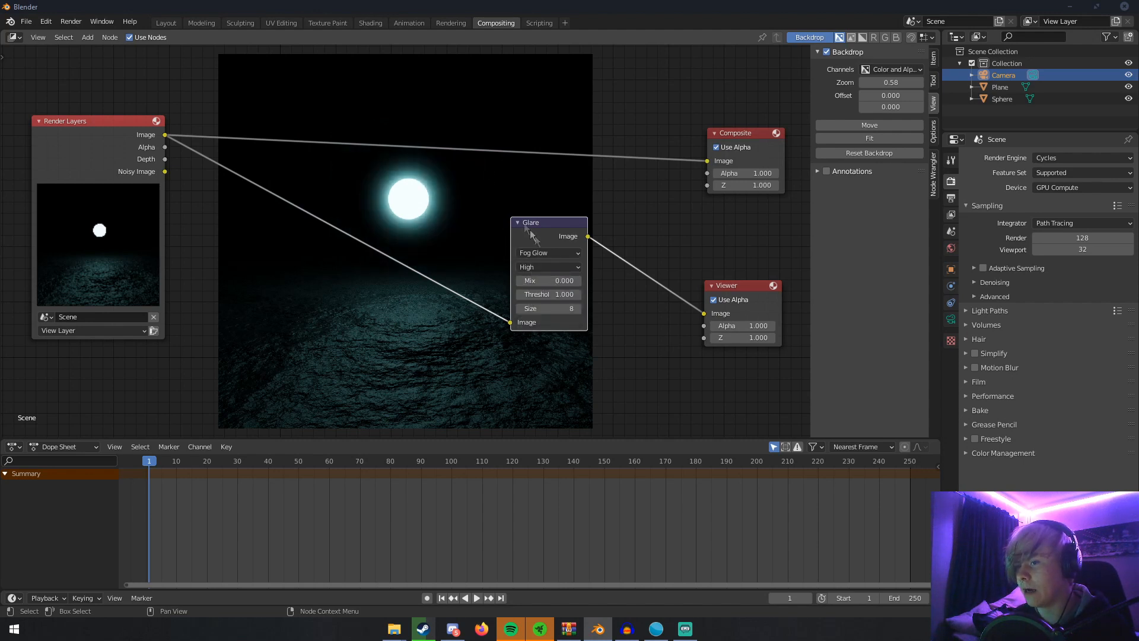
{"action": "mouse_move", "coordinate": [455, 258]}
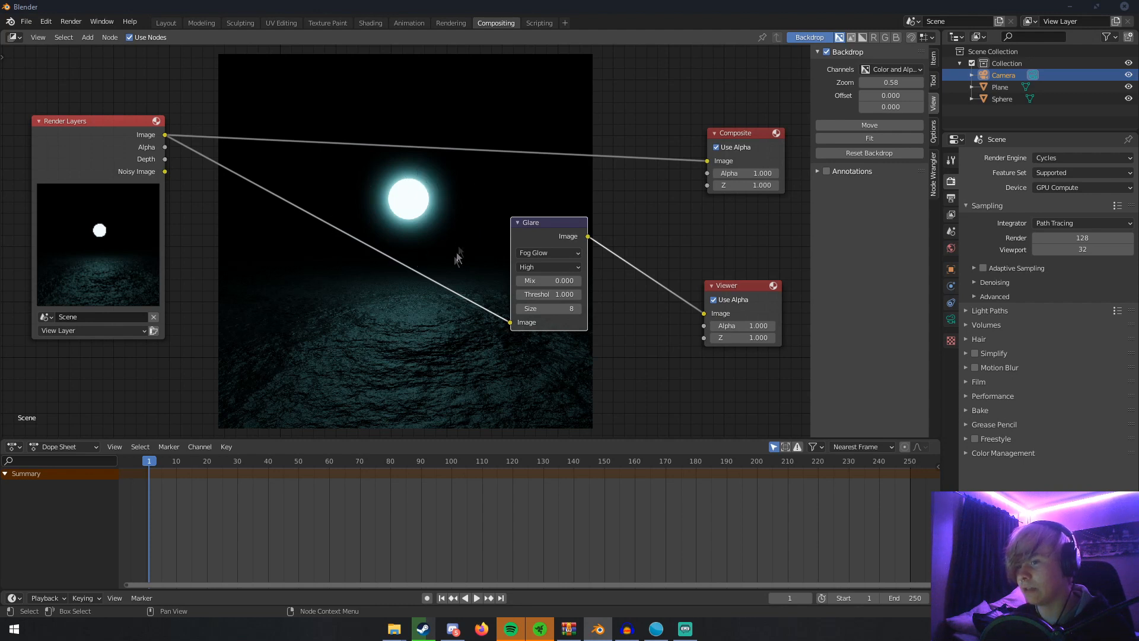
Zoom the node editor out to show the whole node setup over the render preview.
{"action": "left_click", "coordinate": [578, 308]}
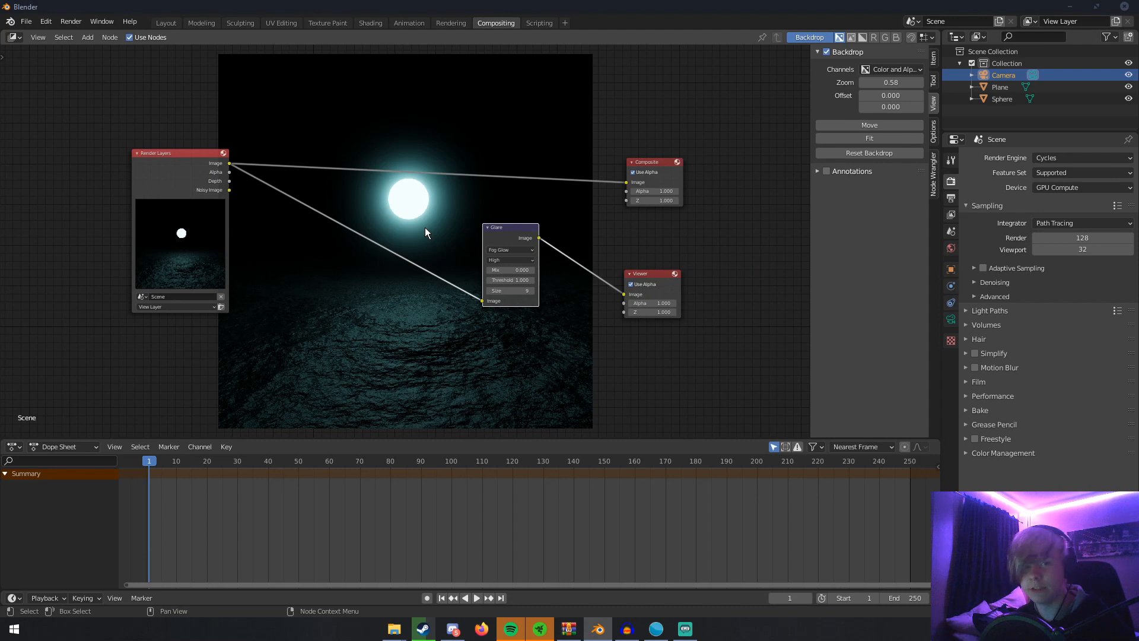
{"action": "mouse_move", "coordinate": [407, 209]}
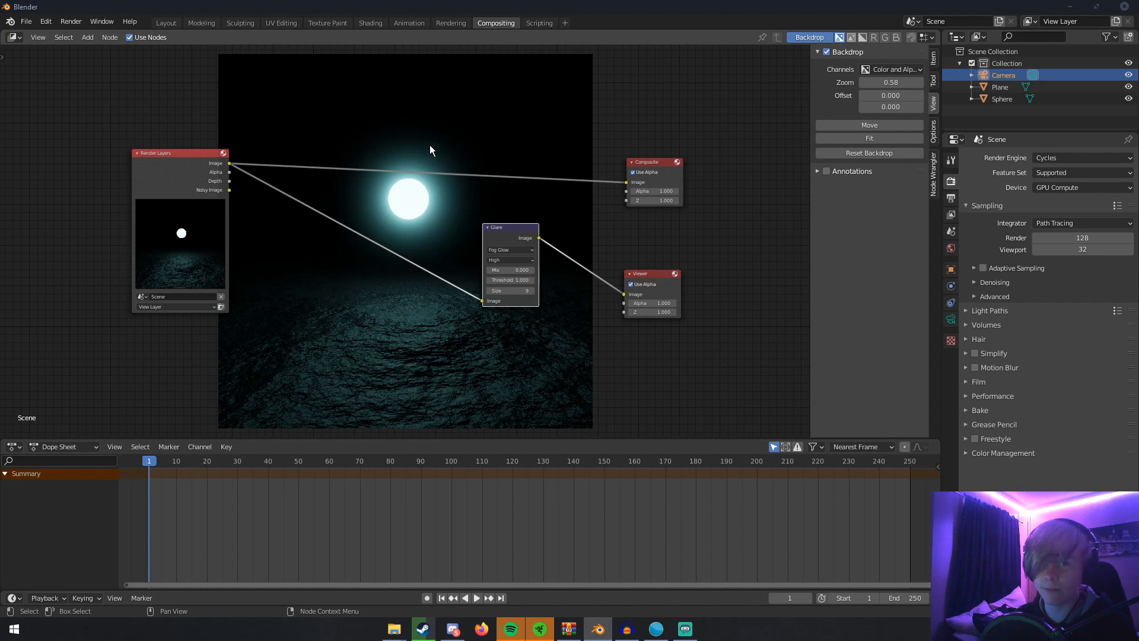
{"action": "mouse_move", "coordinate": [467, 212]}
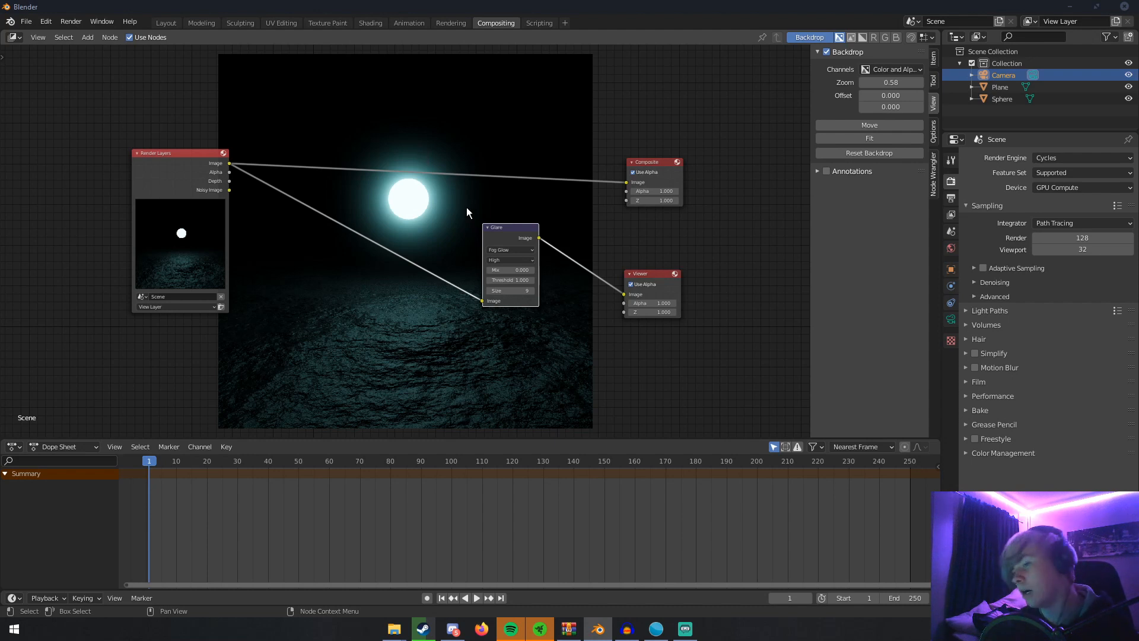
{"action": "mouse_move", "coordinate": [459, 219]}
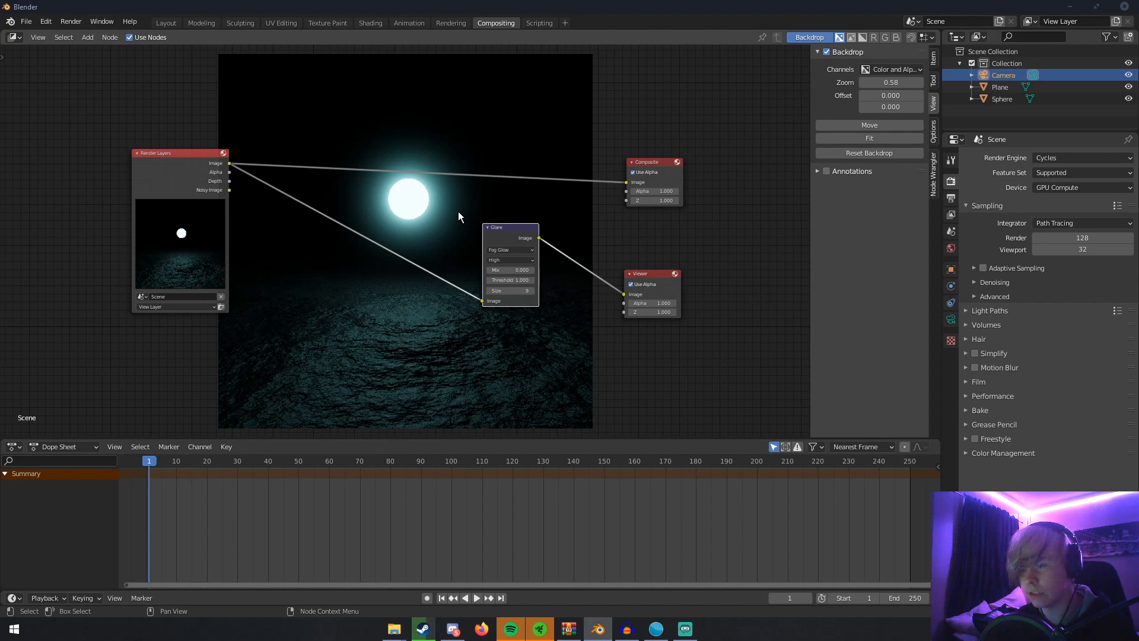
{"action": "mouse_move", "coordinate": [491, 165]}
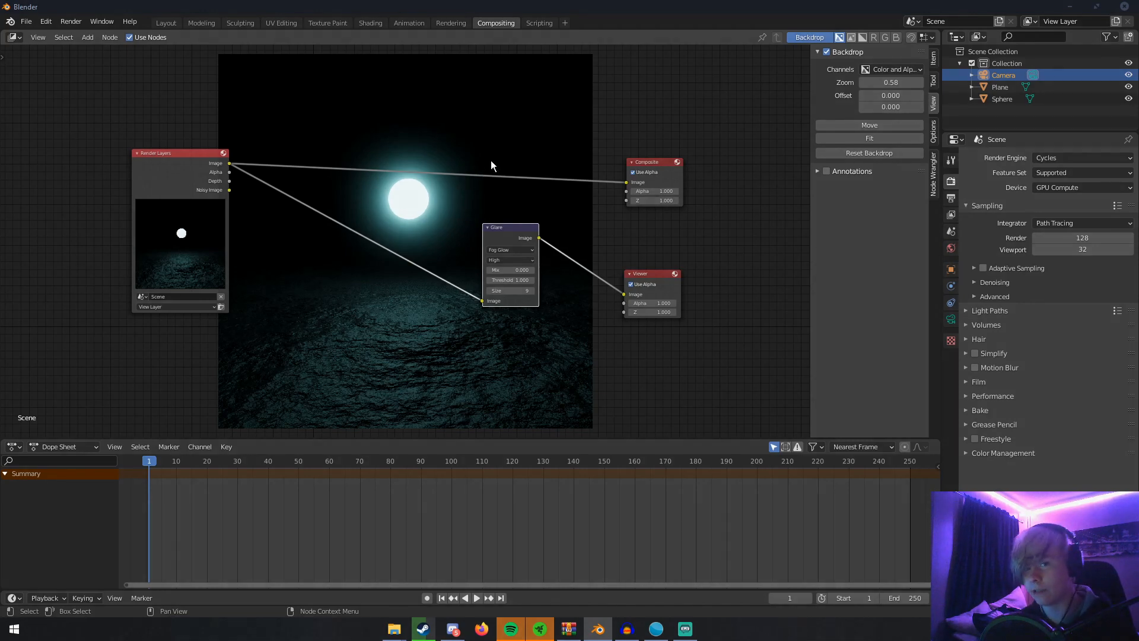